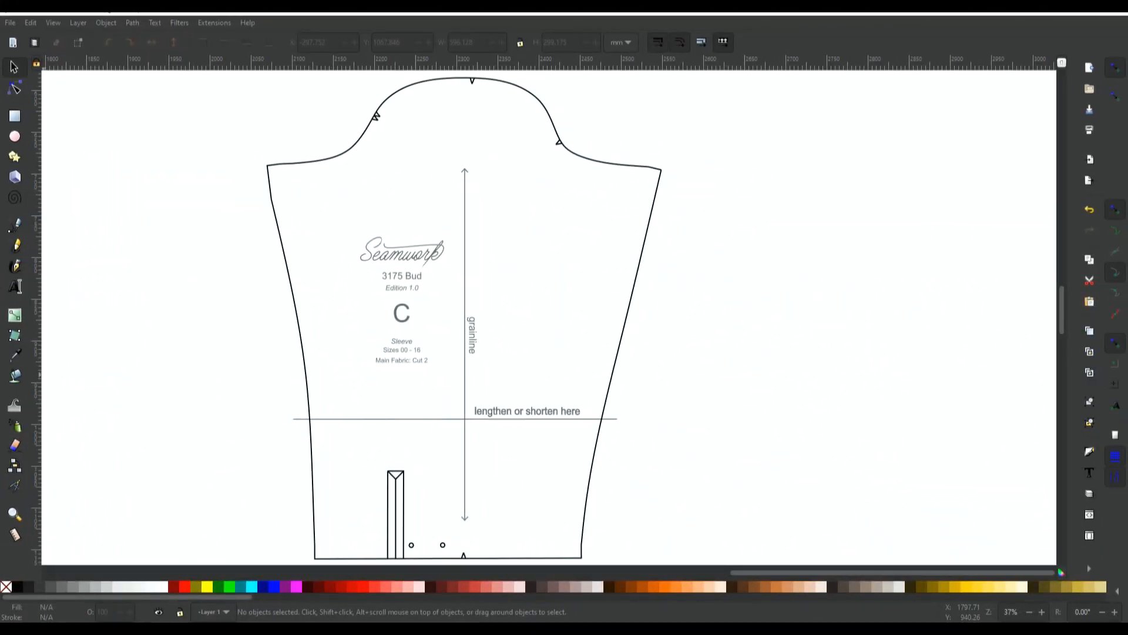
# Select the grouped 24-object Seamwork 3175 Bud sleeve pattern as one piece.
pyautogui.click(616, 367)
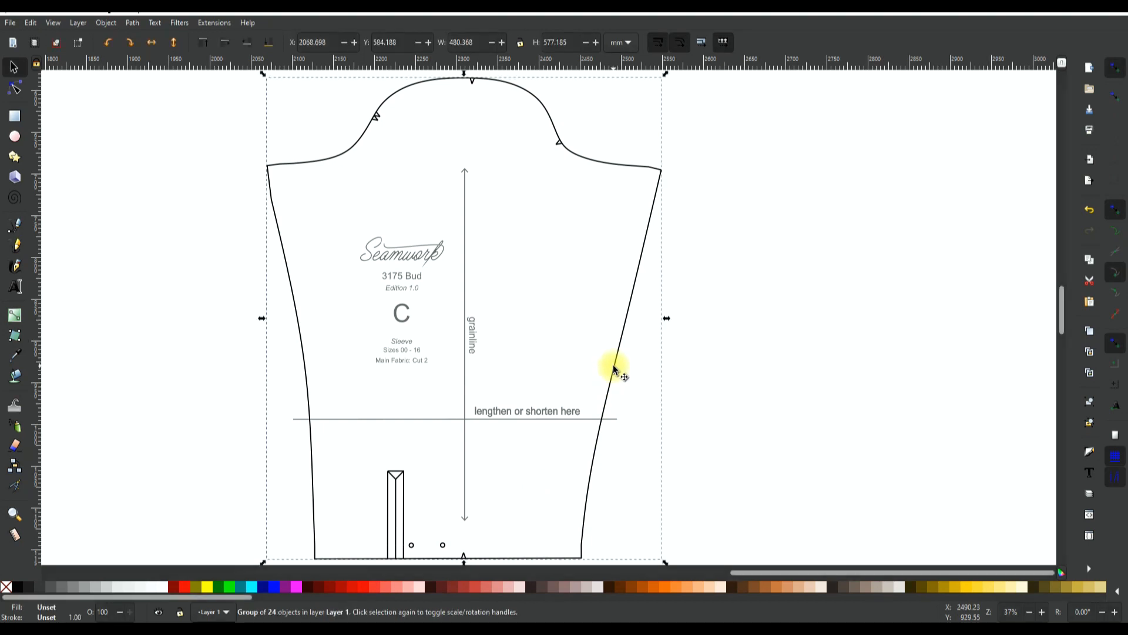
pyautogui.moveTo(554, 461)
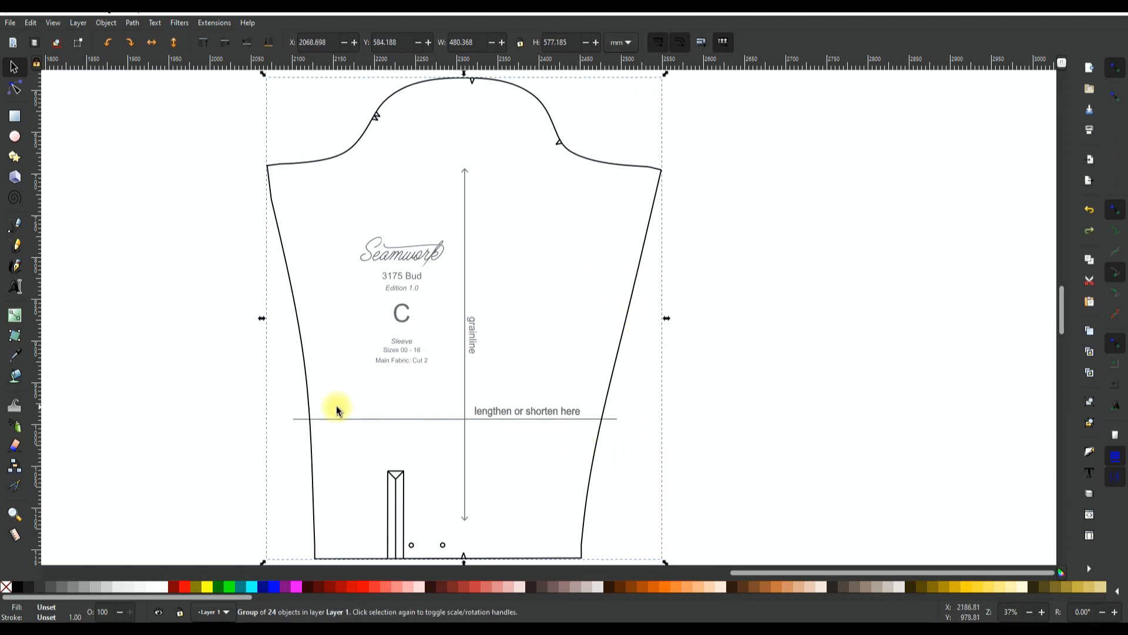
pyautogui.moveTo(14, 94)
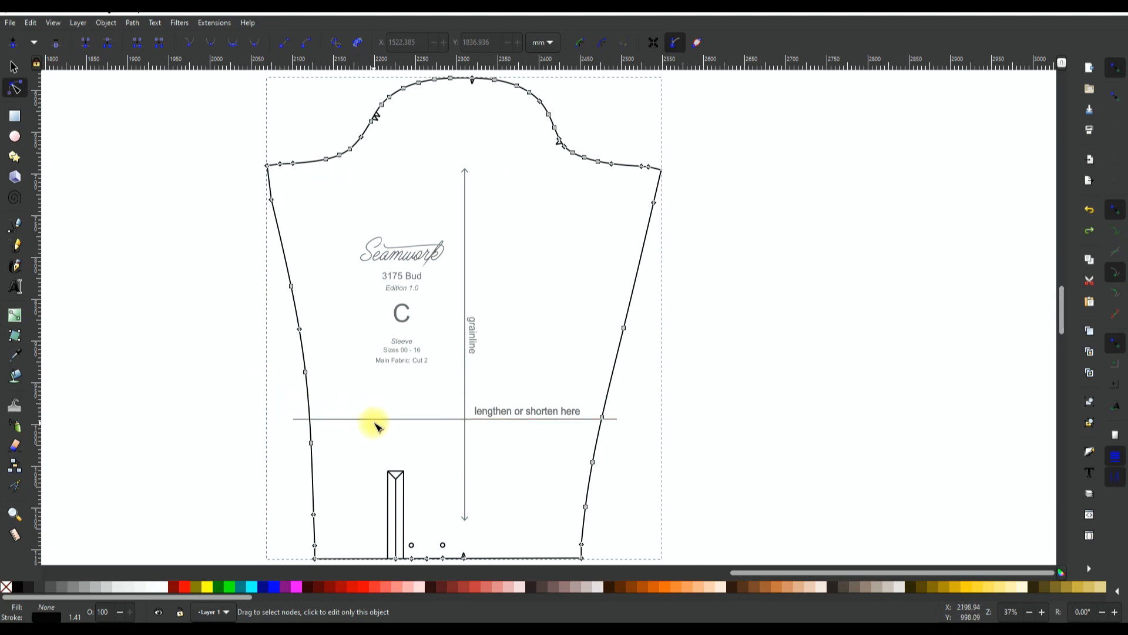
pyautogui.moveTo(385, 320)
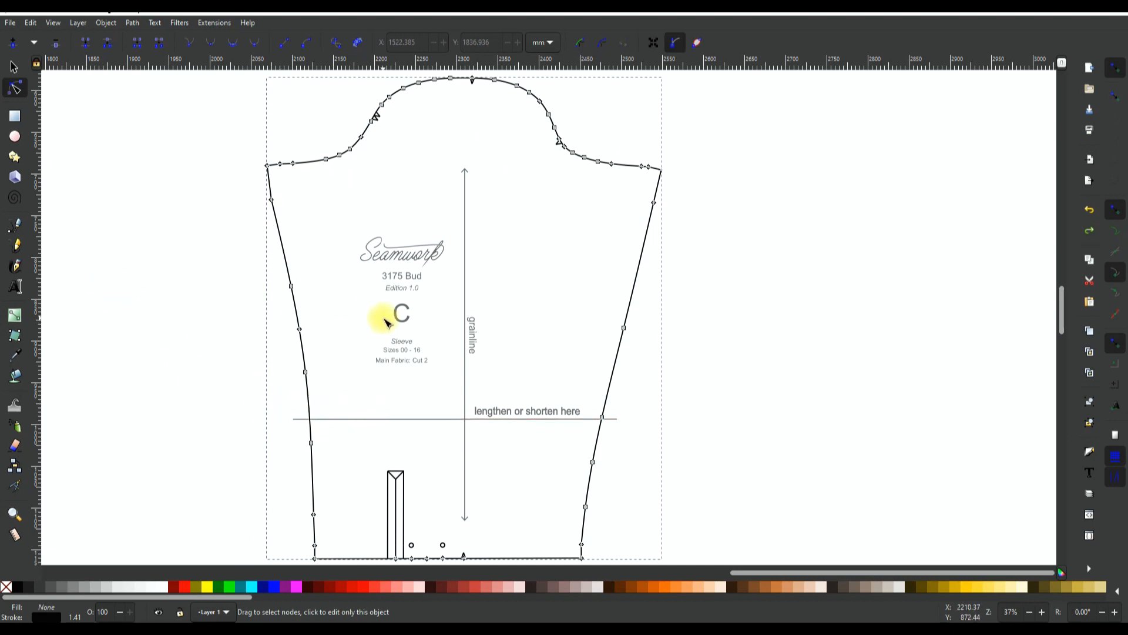
pyautogui.moveTo(500, 156)
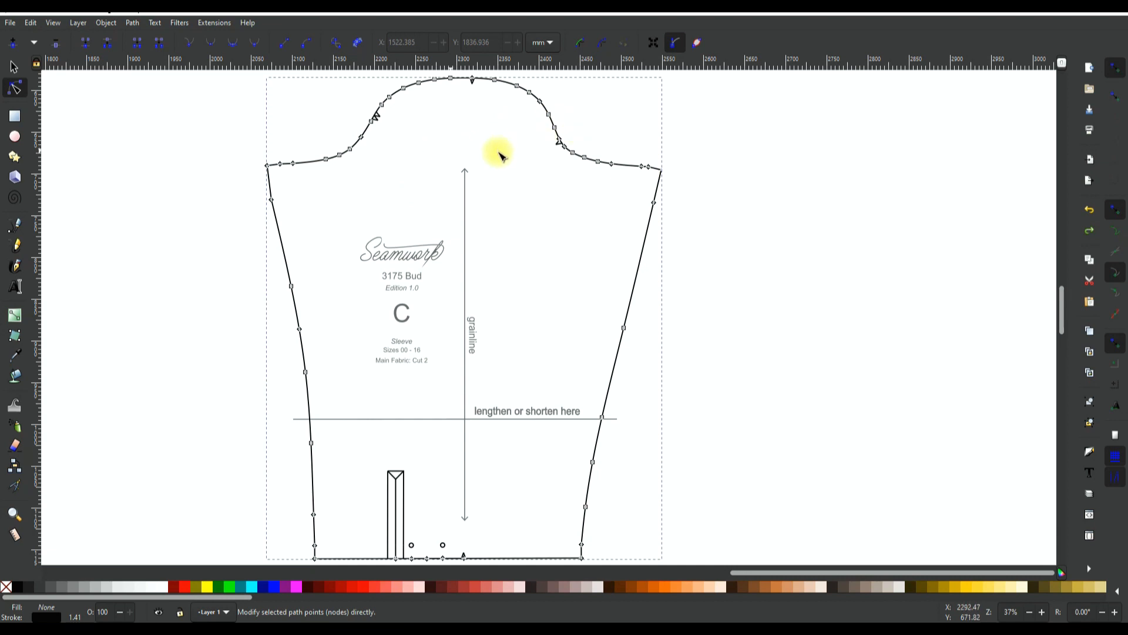
pyautogui.moveTo(292, 281)
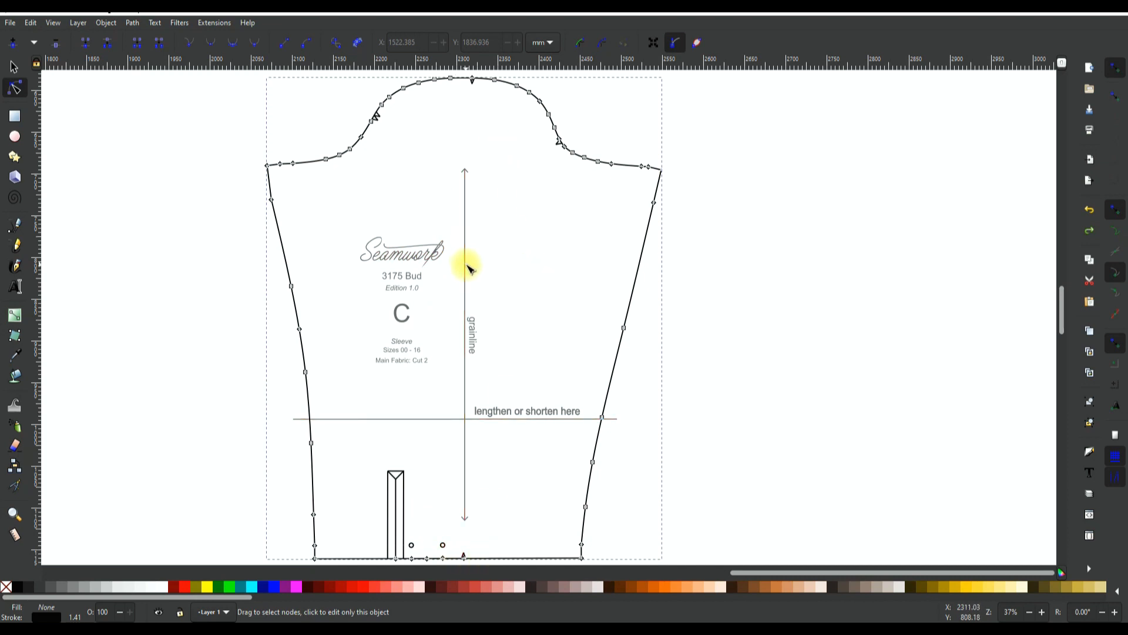
pyautogui.moveTo(231, 211)
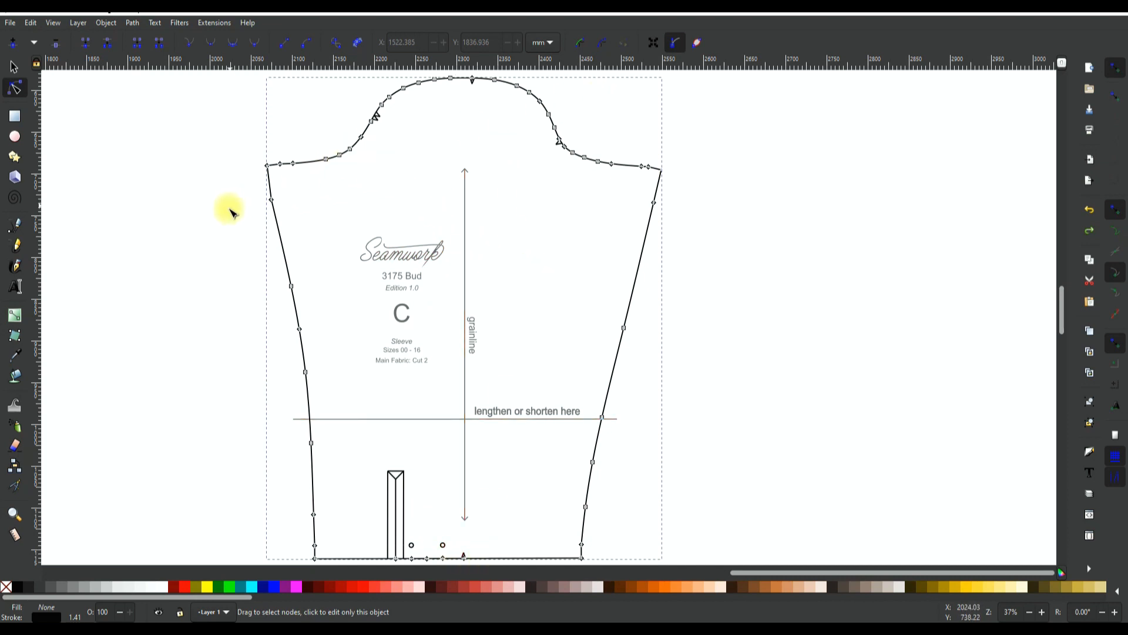
pyautogui.moveTo(163, 248)
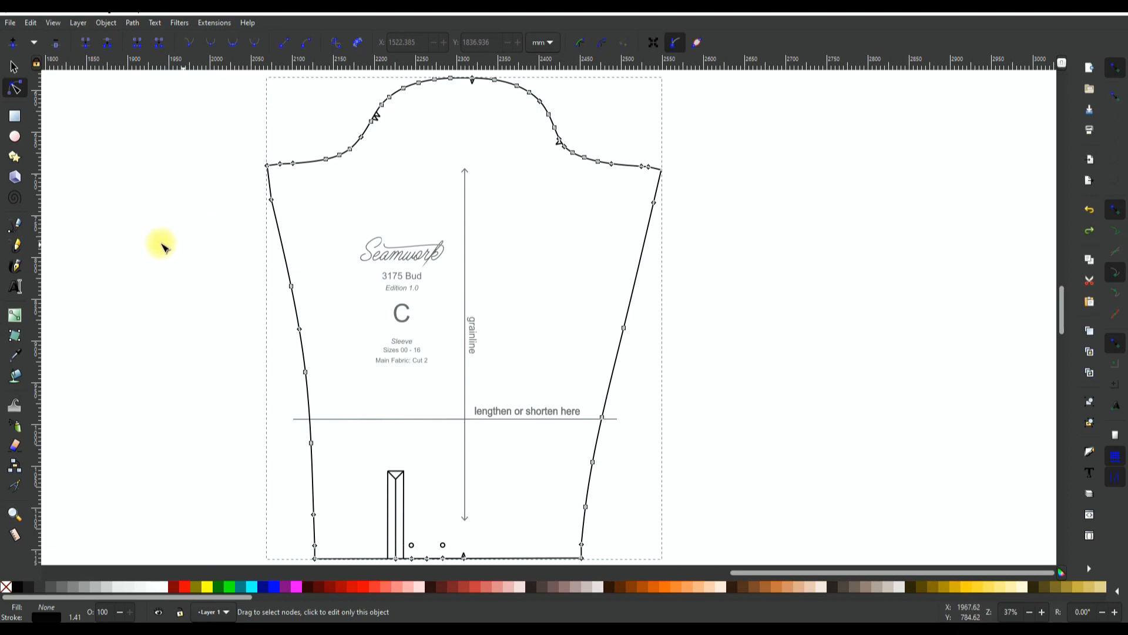
pyautogui.moveTo(171, 72)
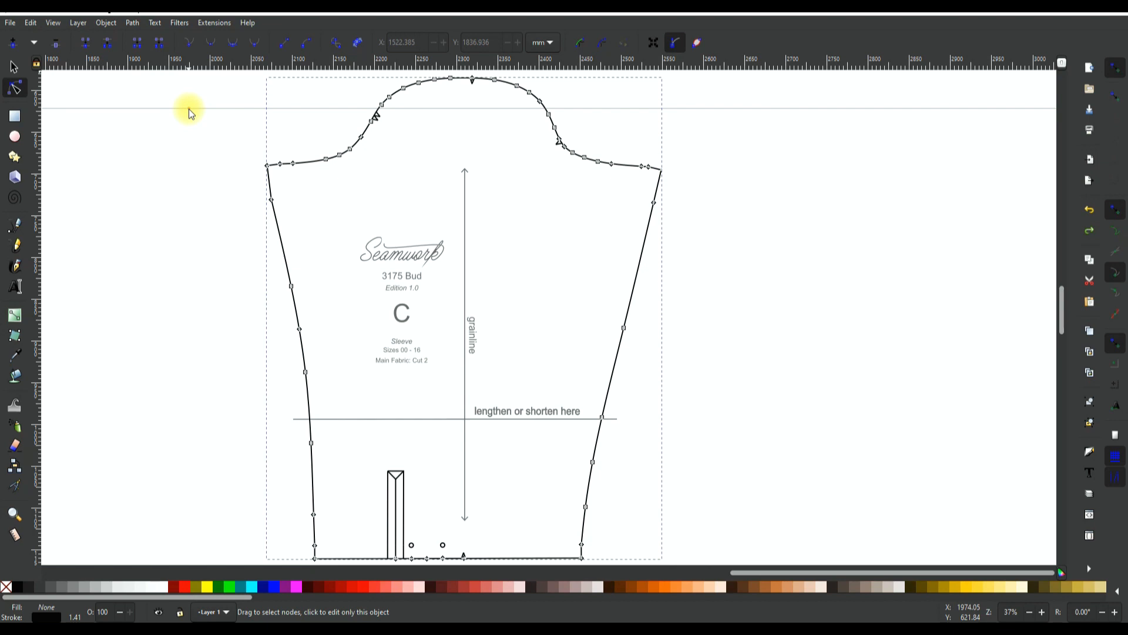
pyautogui.moveTo(227, 59)
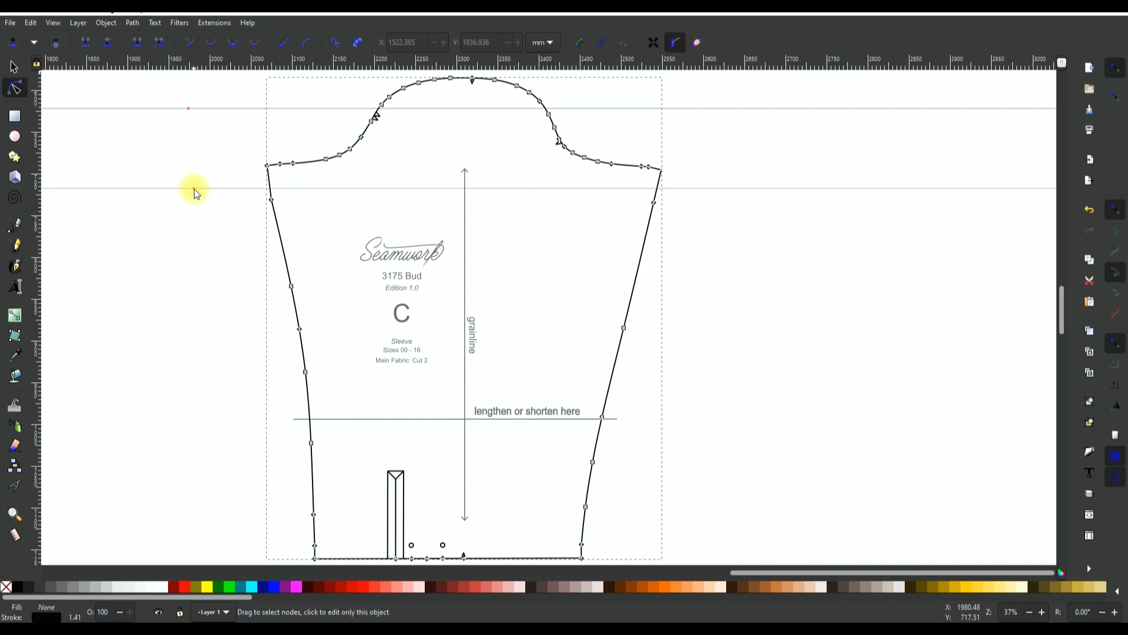
pyautogui.moveTo(194, 196)
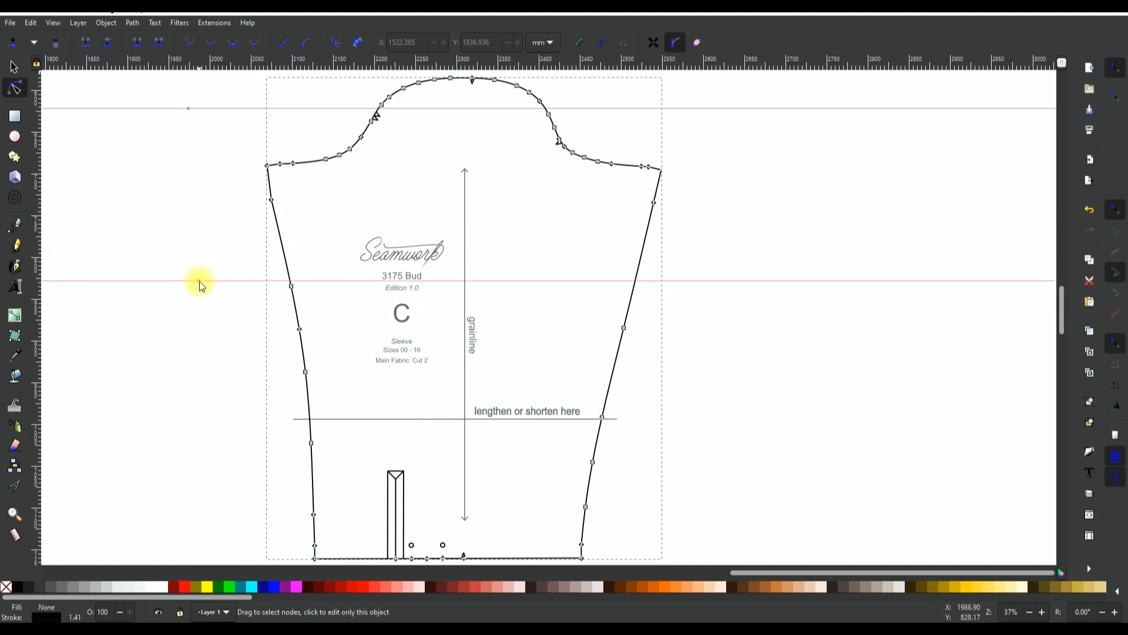
pyautogui.moveTo(200, 283)
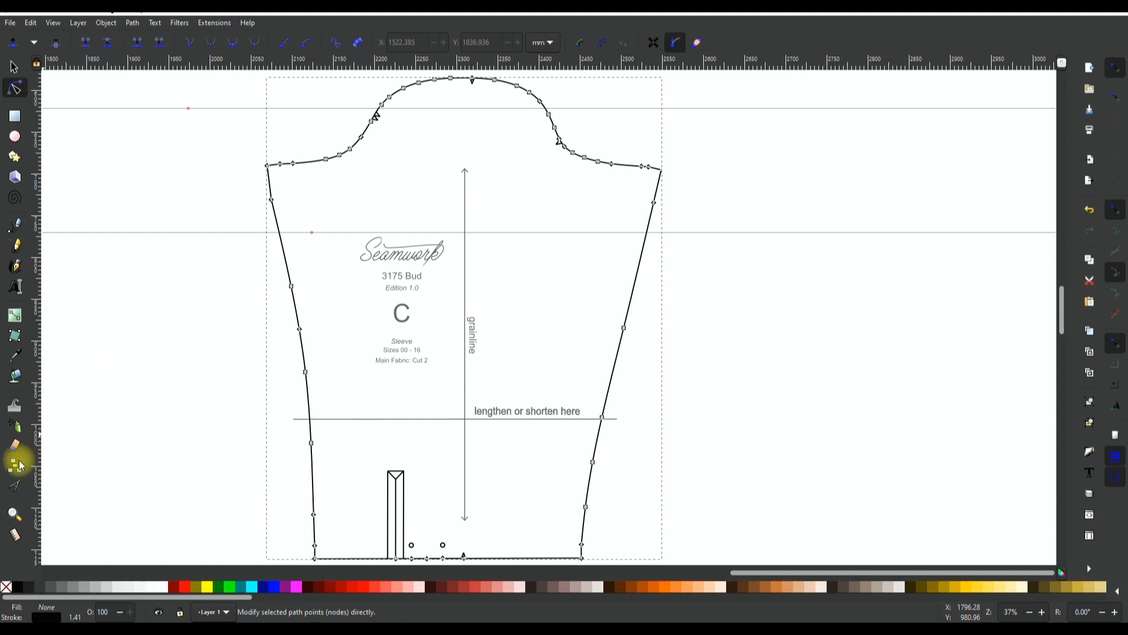
# Choose a toolbox tool after placing guides across the sleeve cap and below the underarm.
pyautogui.click(14, 534)
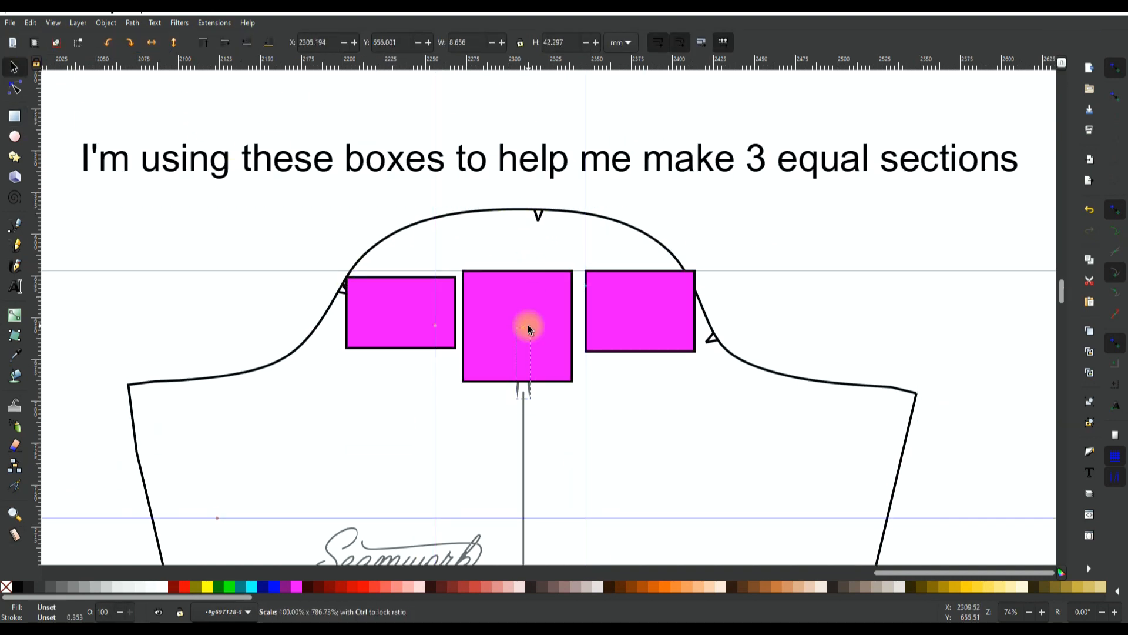
# Raise the magenta helper box to the top of the stacking order.
pyautogui.click(106, 22)
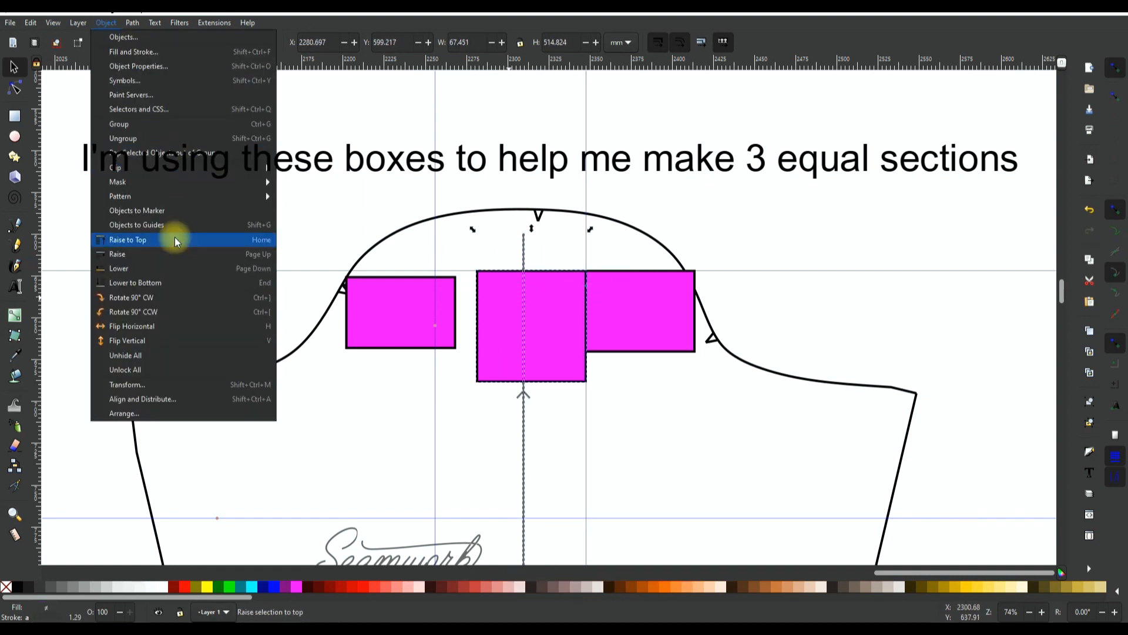
pyautogui.click(142, 398)
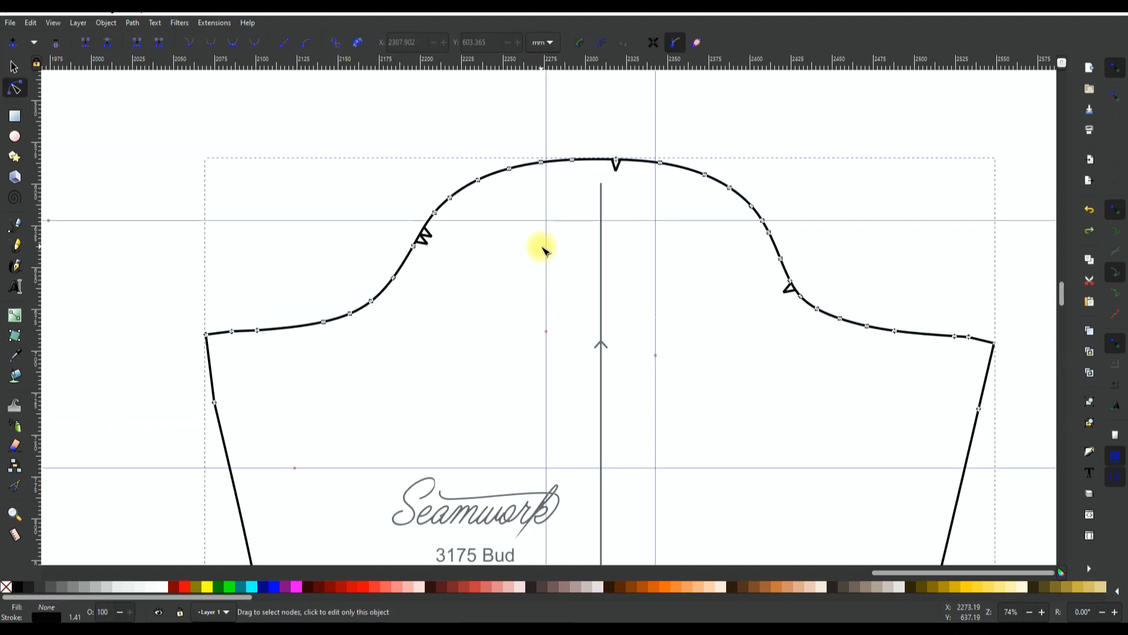
pyautogui.moveTo(259, 374)
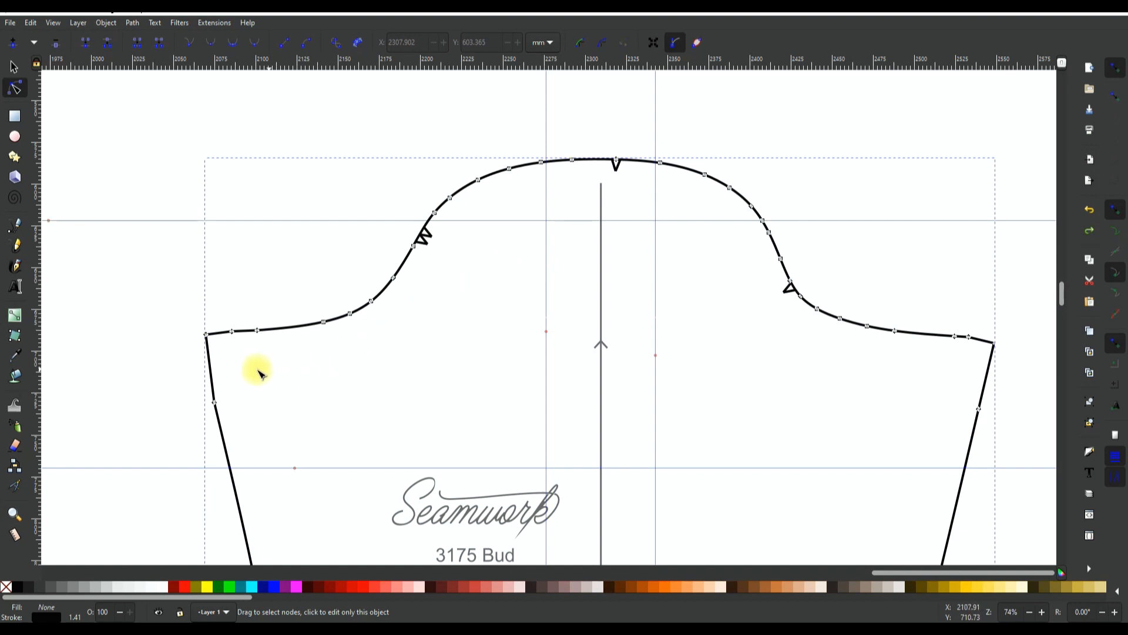
pyautogui.moveTo(191, 382)
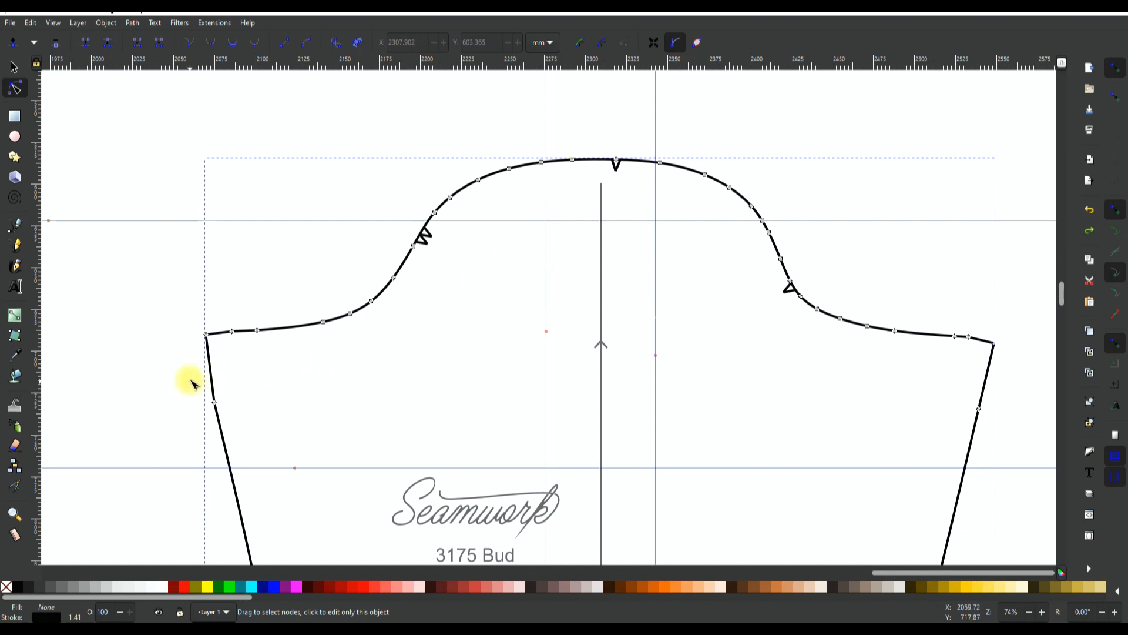
# Select the sleeve outline near its left seam.
pyautogui.click(14, 116)
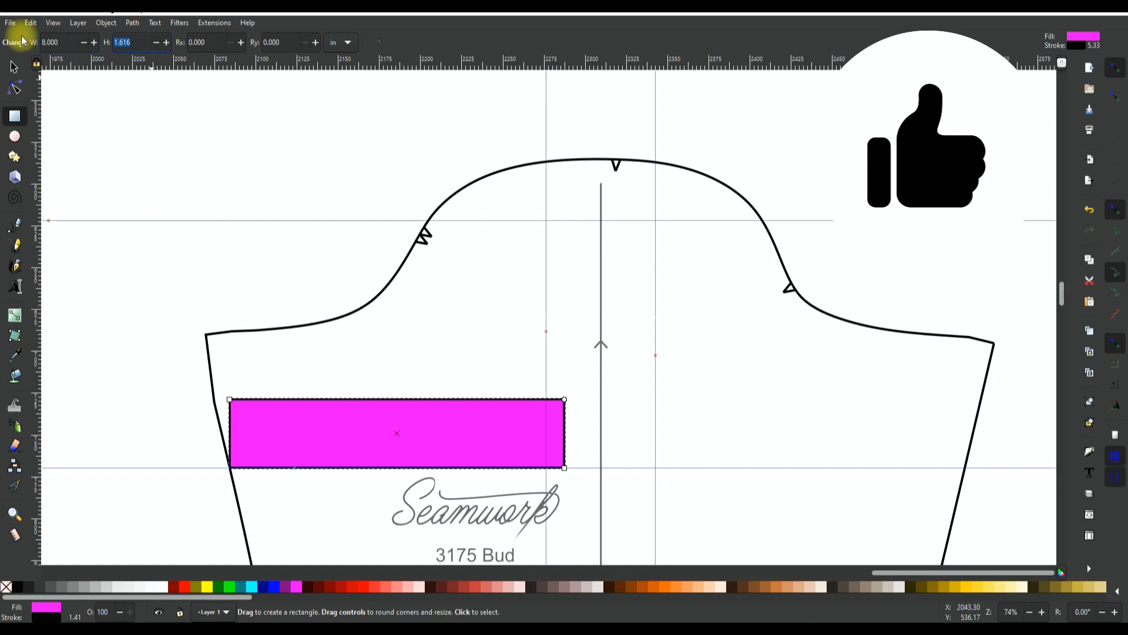
pyautogui.moveTo(389, 417)
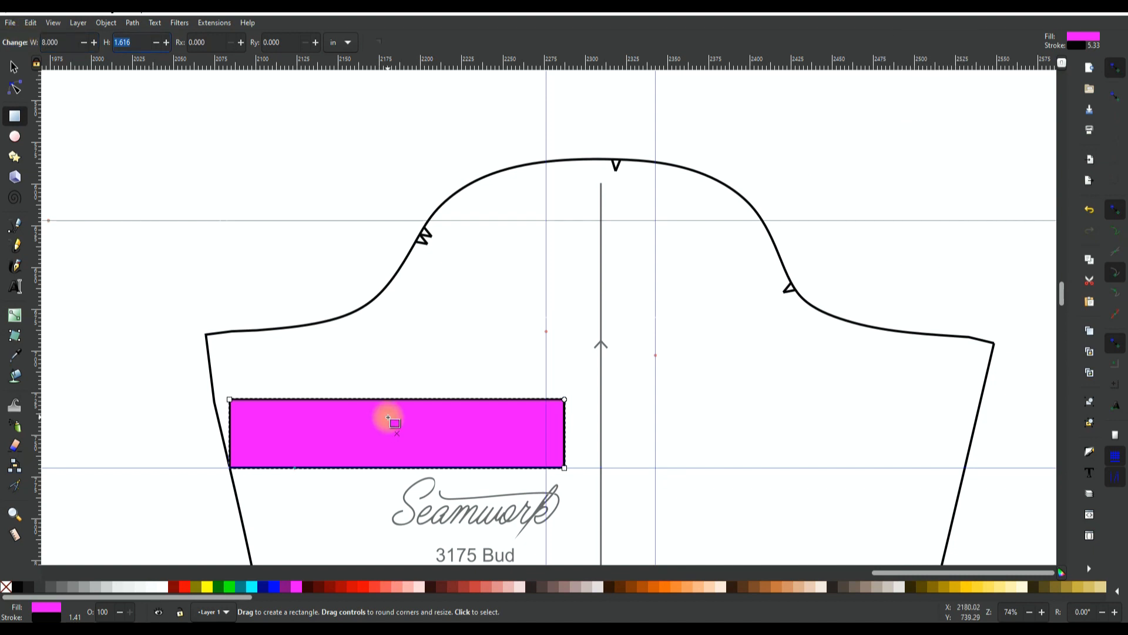
# Finish the bicep-band magenta bars and select the sleeve outline for node editing.
pyautogui.press('Delete')
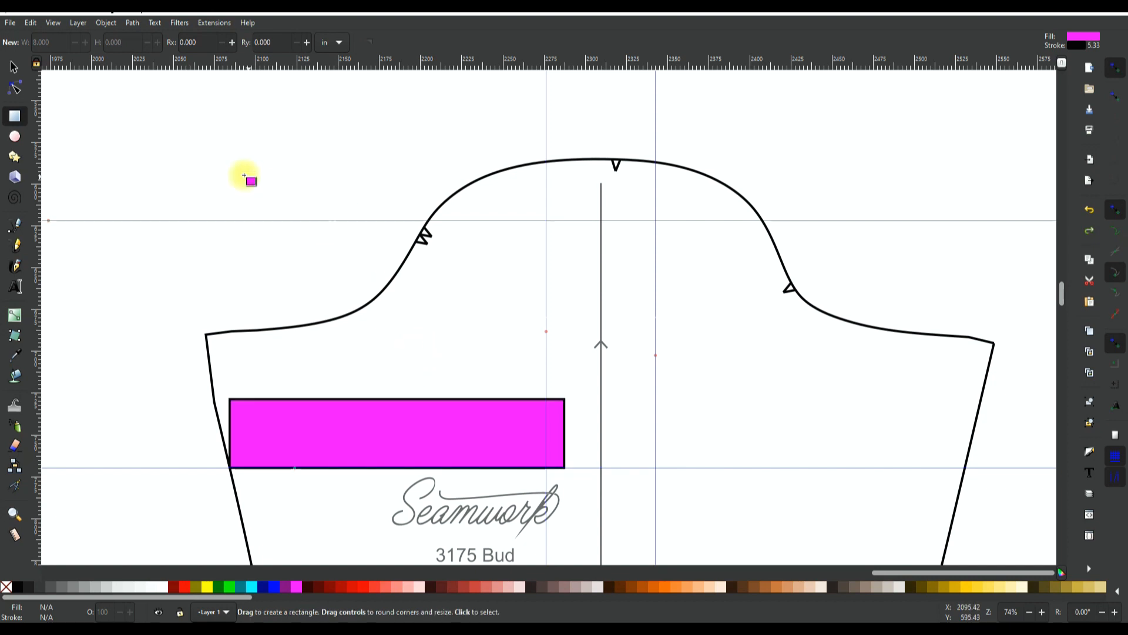
pyautogui.click(13, 65)
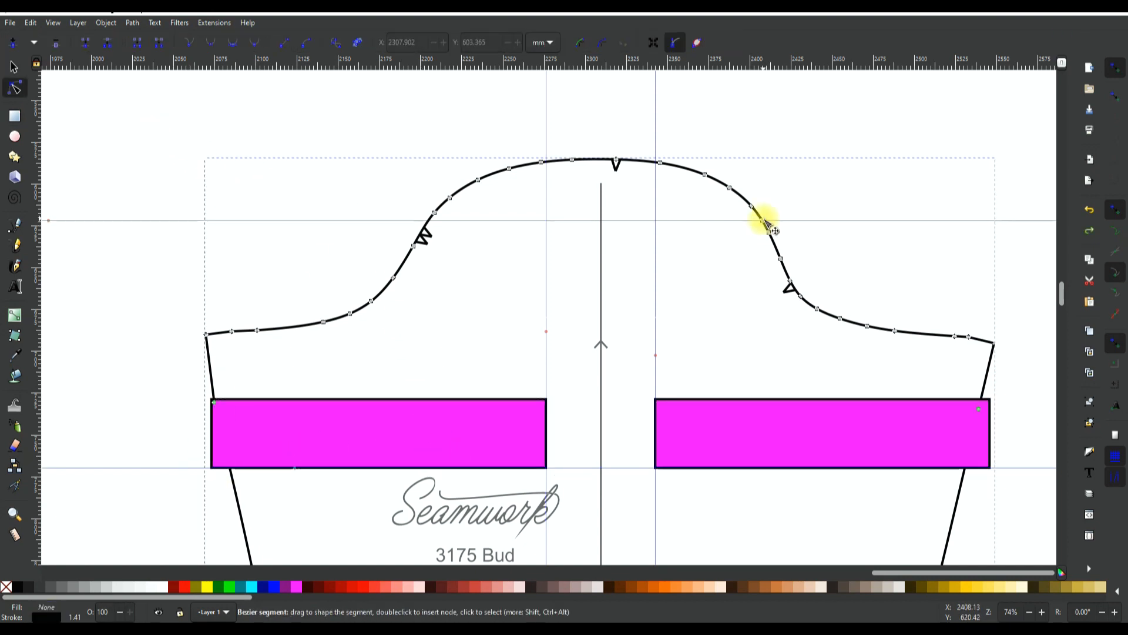
pyautogui.click(132, 22)
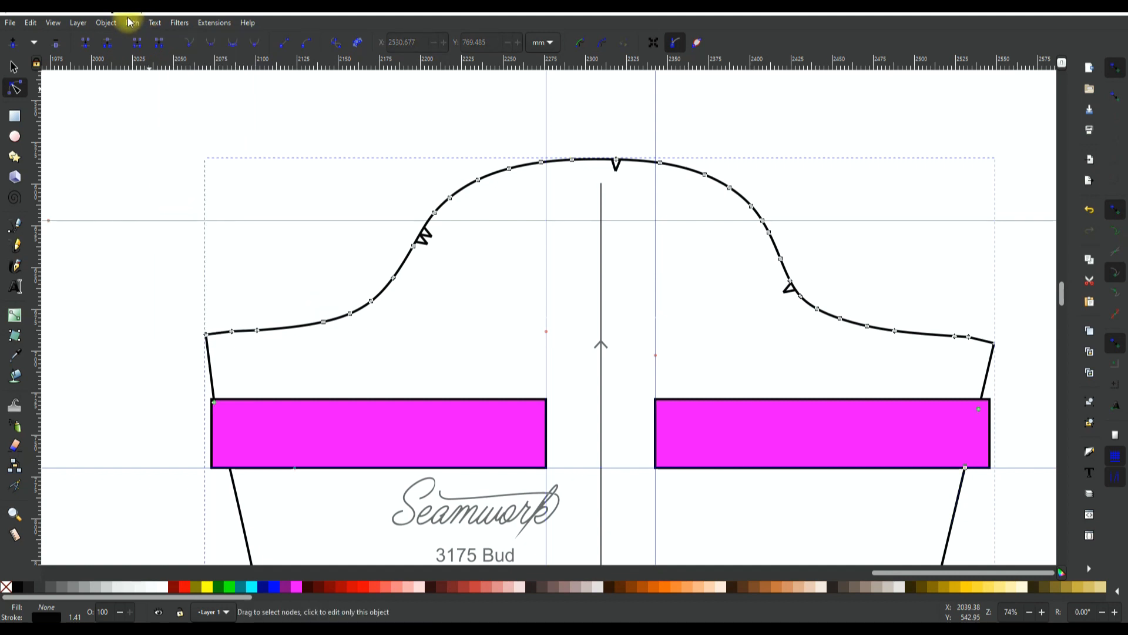
pyautogui.moveTo(834, 224)
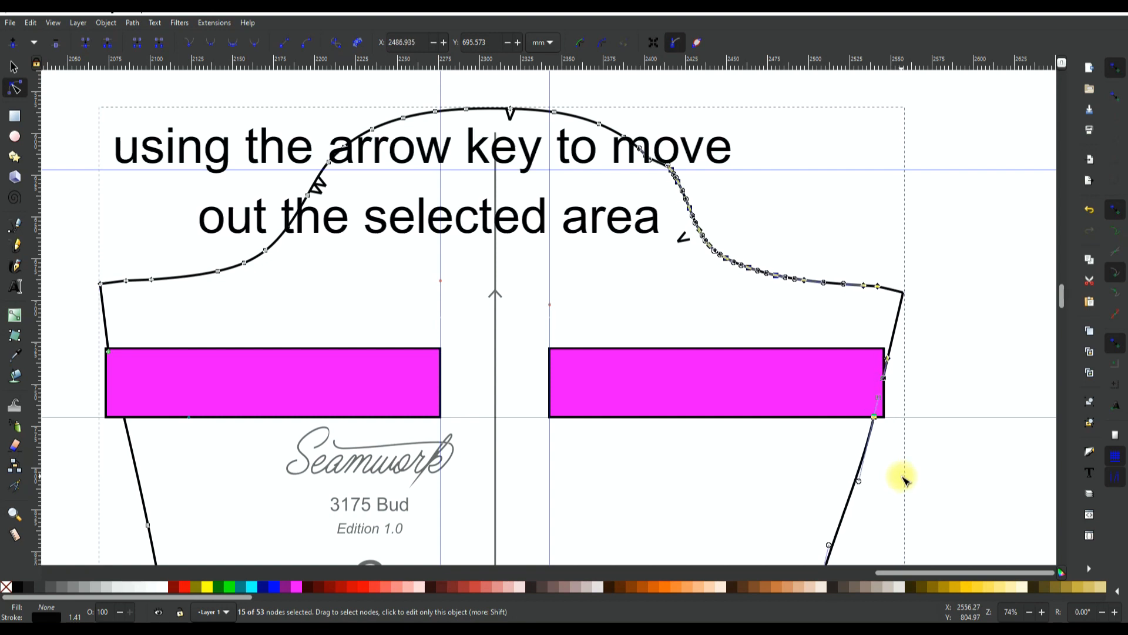
# Nudge the right-side seam nodes outward, then select the sleeve outline again for the left side.
pyautogui.press('Right')
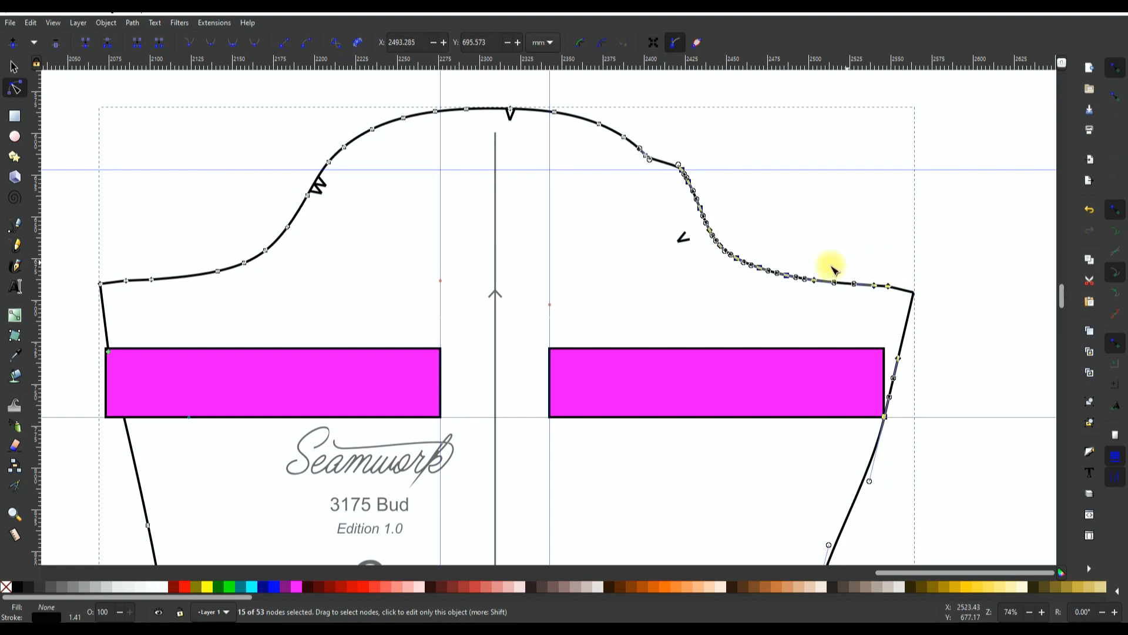
pyautogui.moveTo(695, 382)
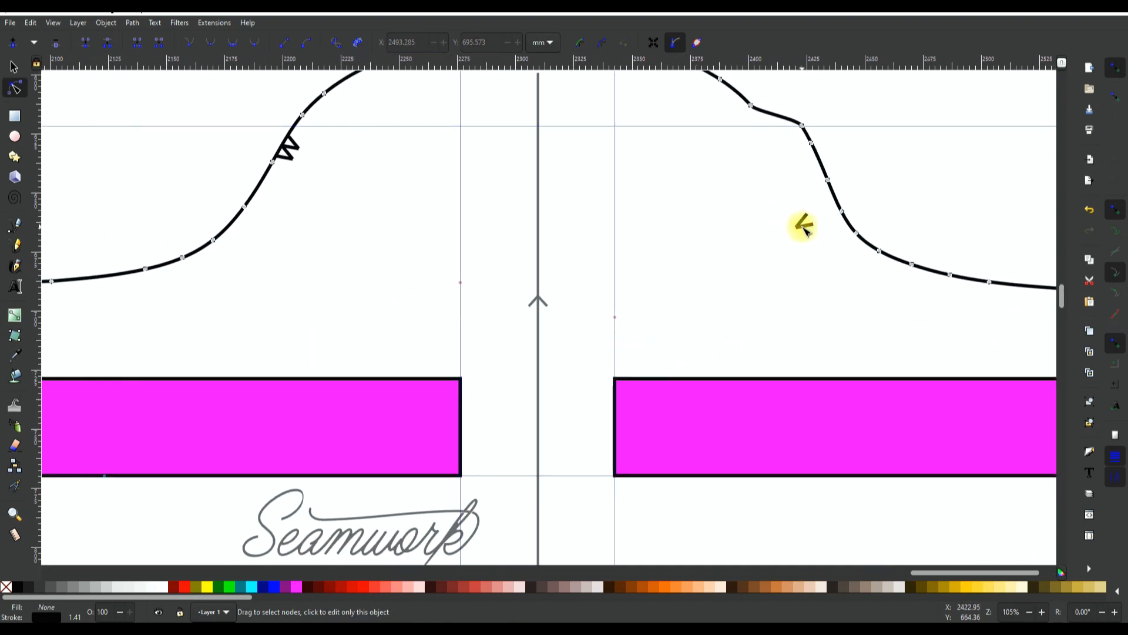
pyautogui.click(805, 225)
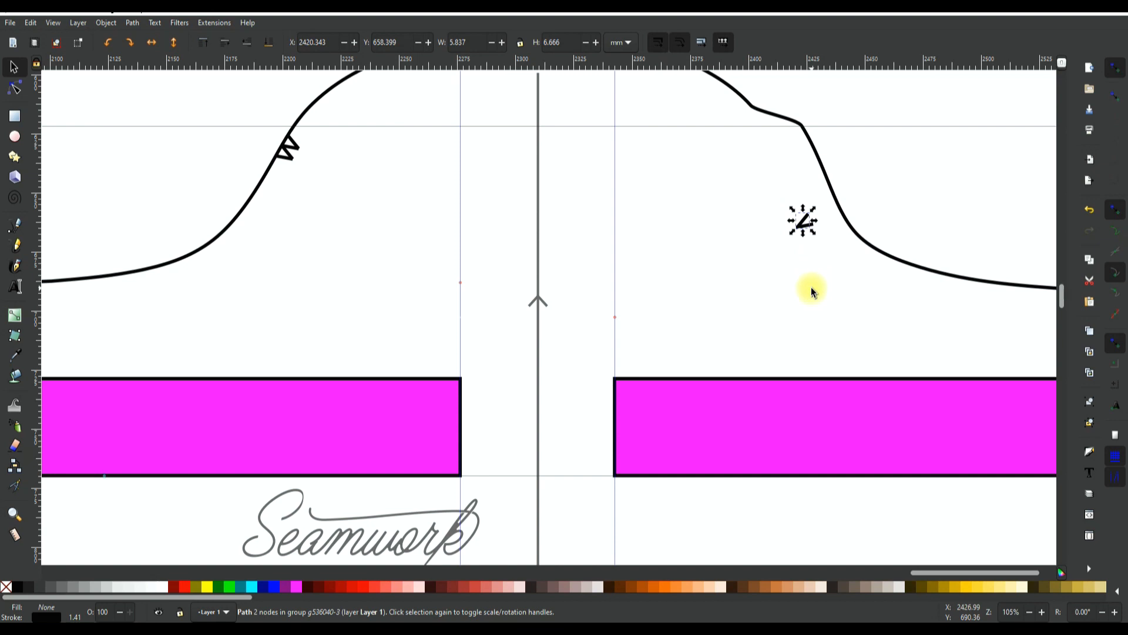
pyautogui.moveTo(784, 195)
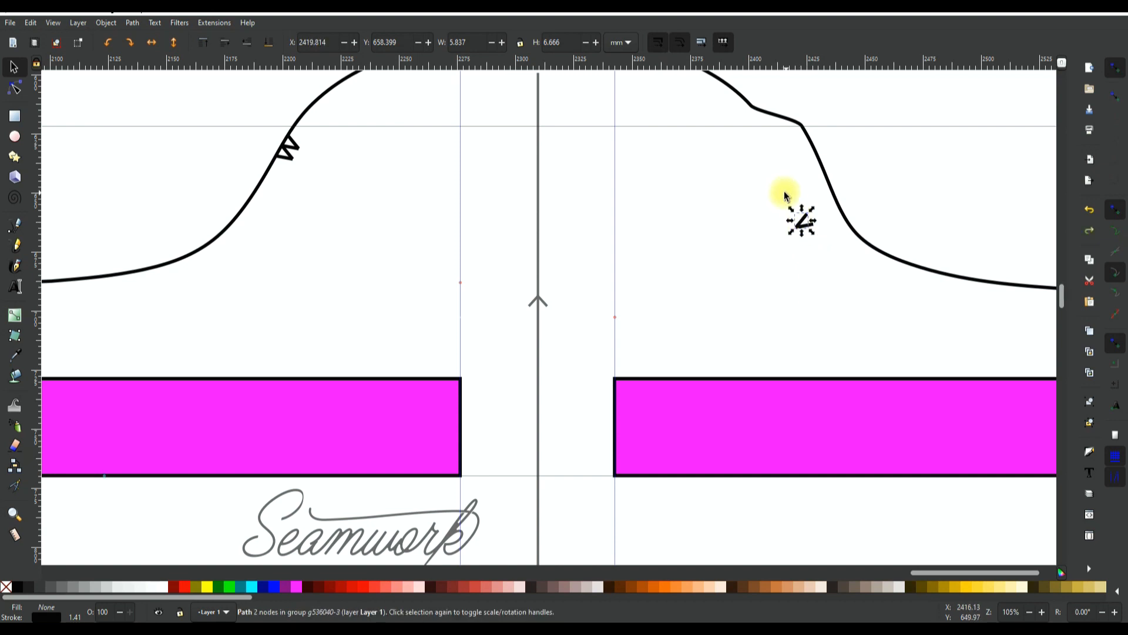
pyautogui.click(13, 88)
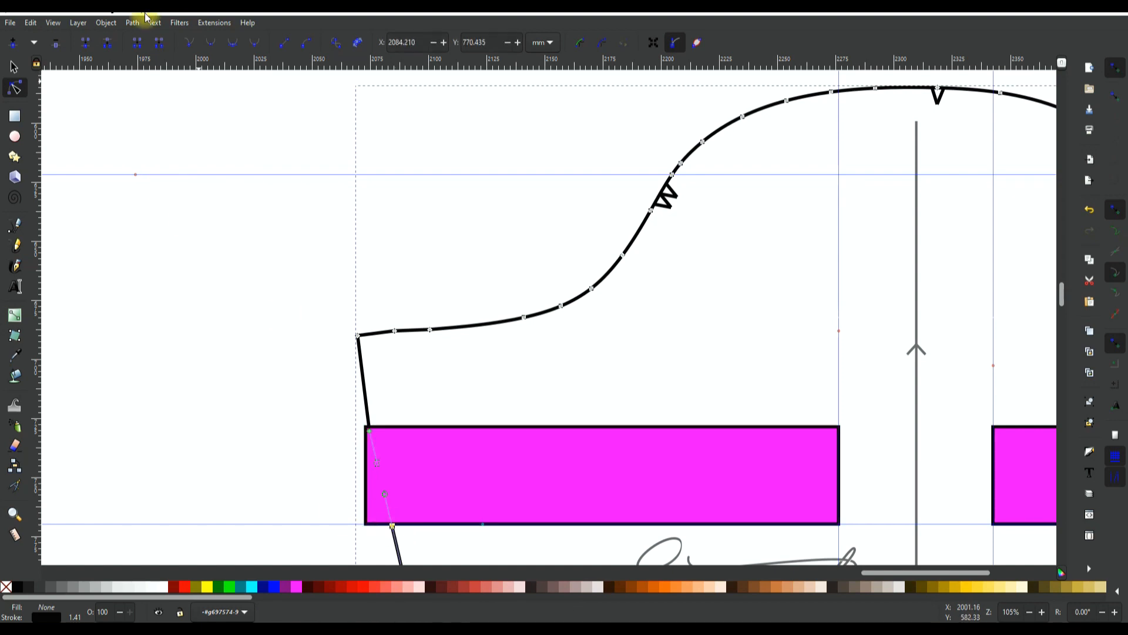
pyautogui.scroll(-3)
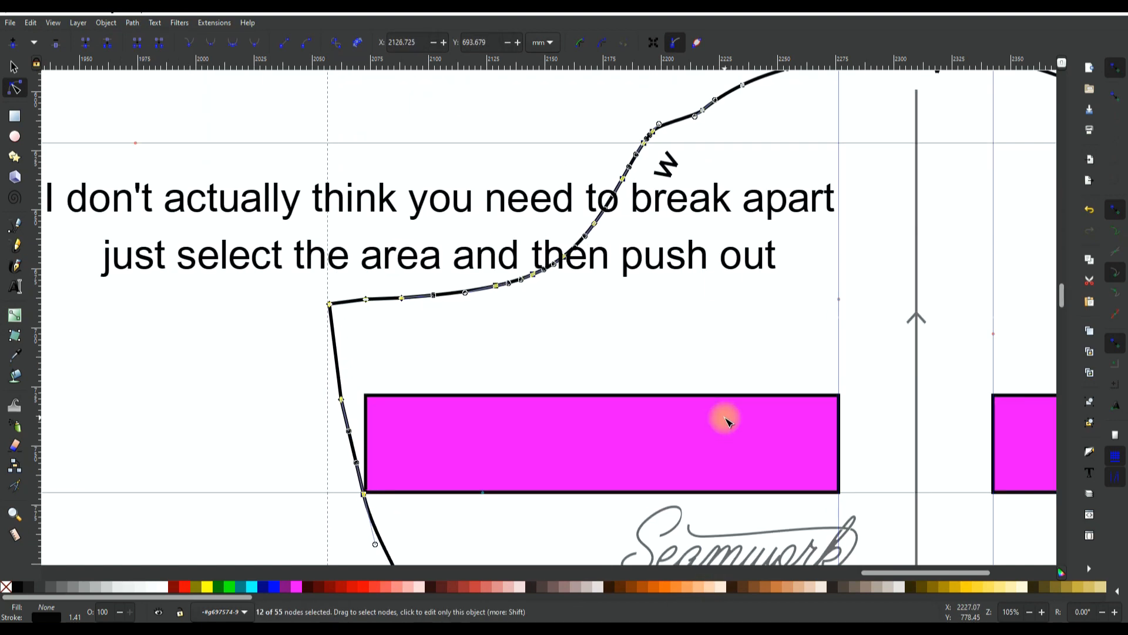
# Reshape the sleeve cap near the double notch and zoom out to check the widened sleeve.
pyautogui.click(13, 67)
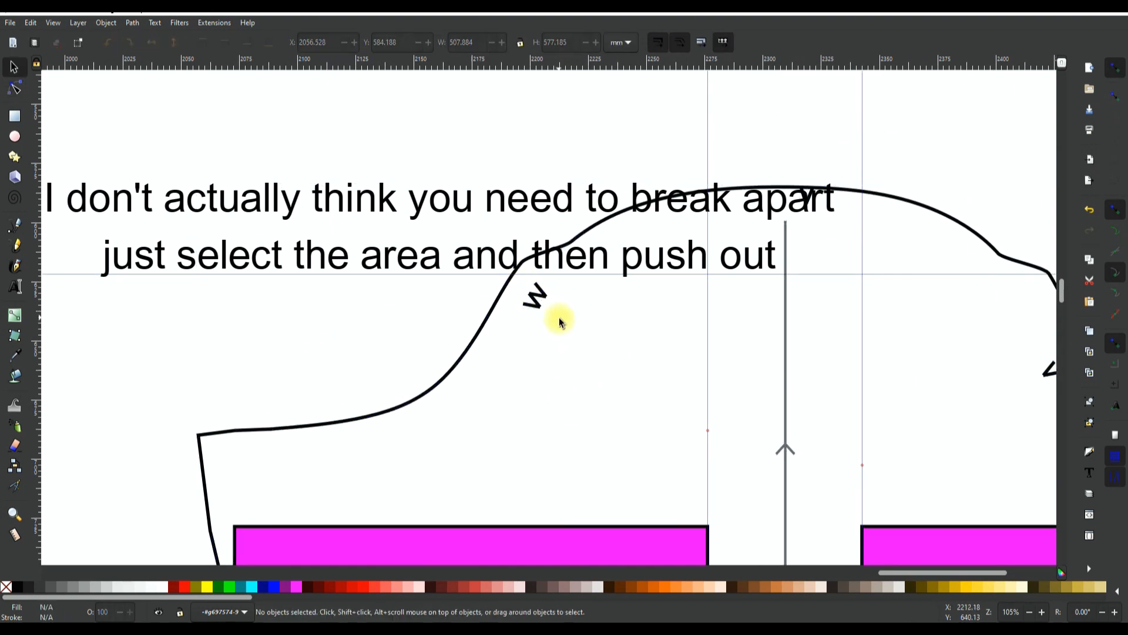
pyautogui.click(533, 297)
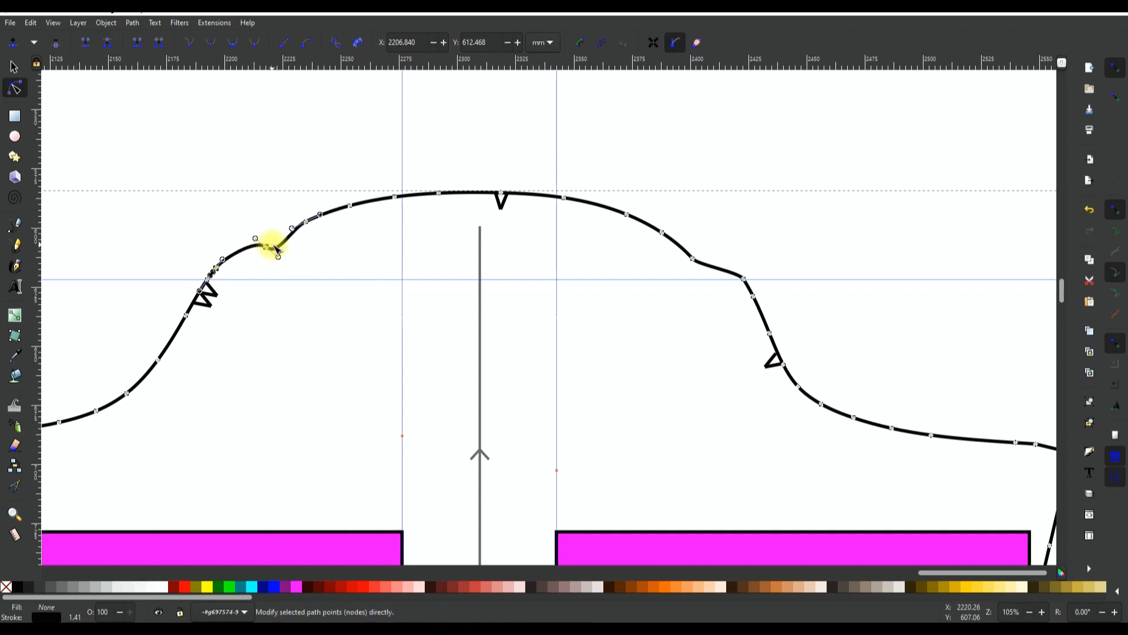
pyautogui.moveTo(272, 249); pyautogui.dragTo(288, 234)
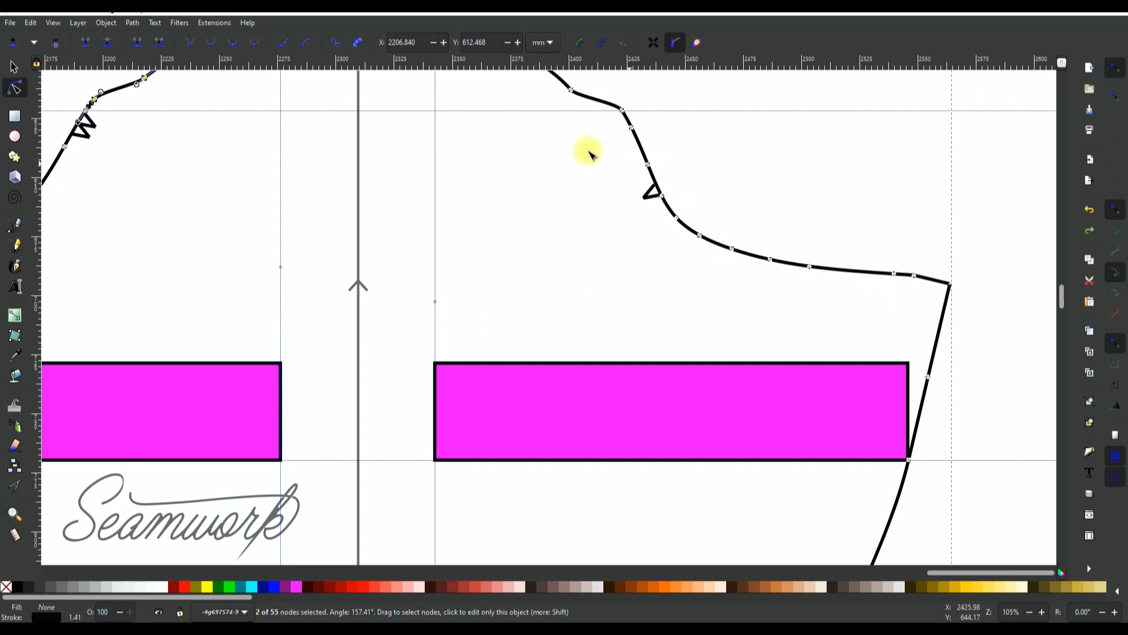
pyautogui.scroll(-3)
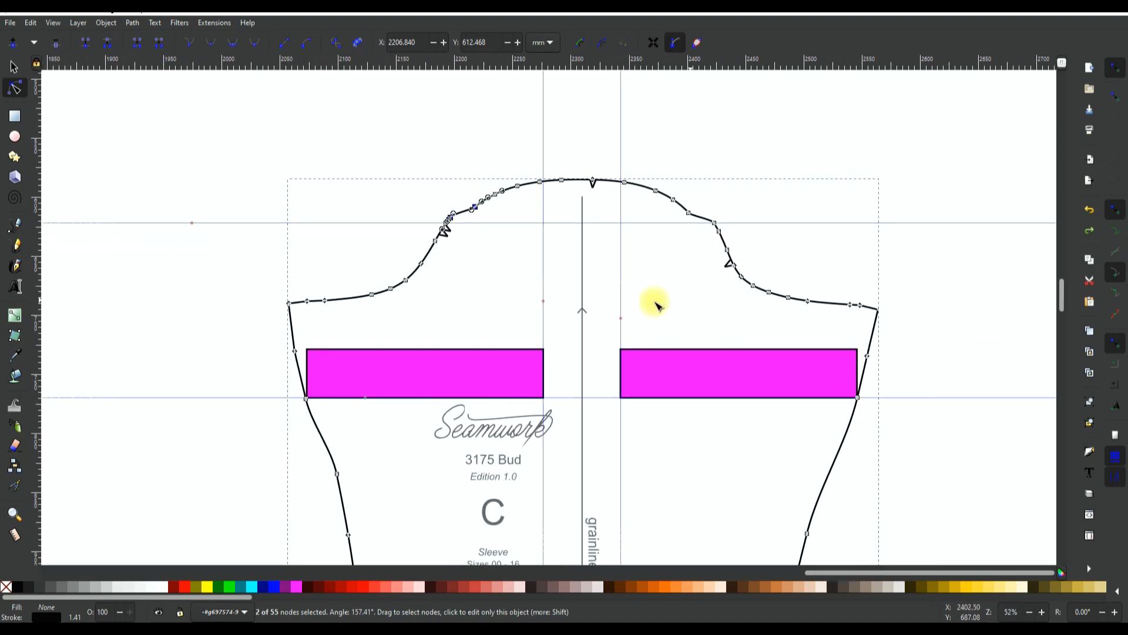
pyautogui.moveTo(853, 325)
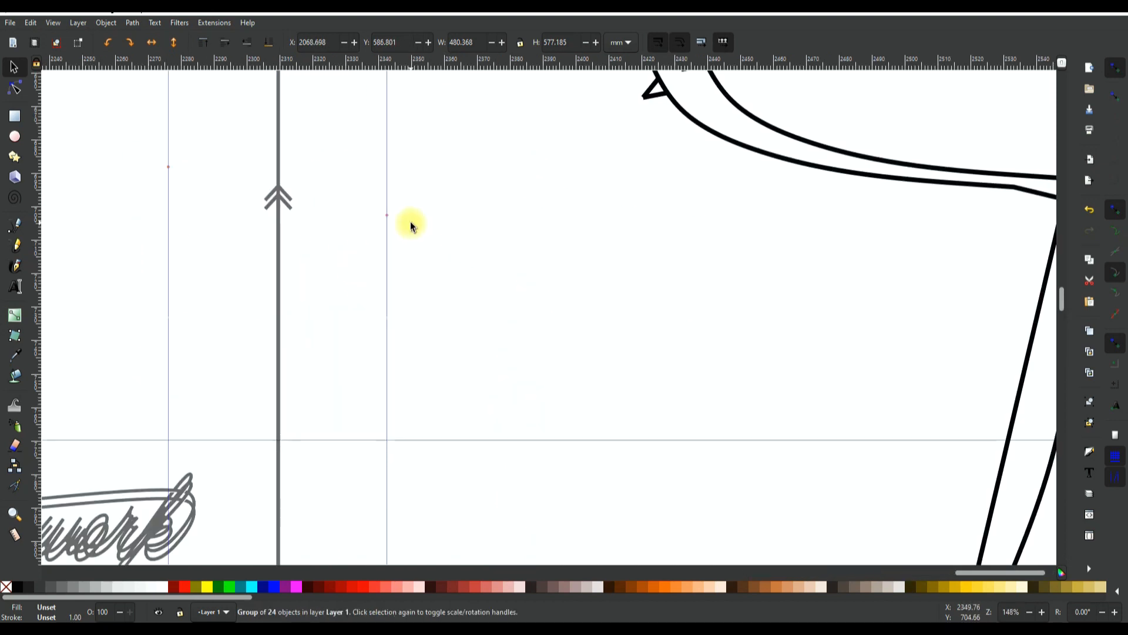
# Give the original sleeve outline an orange d58b00ff stroke, then deselect.
pyautogui.scroll(-3)
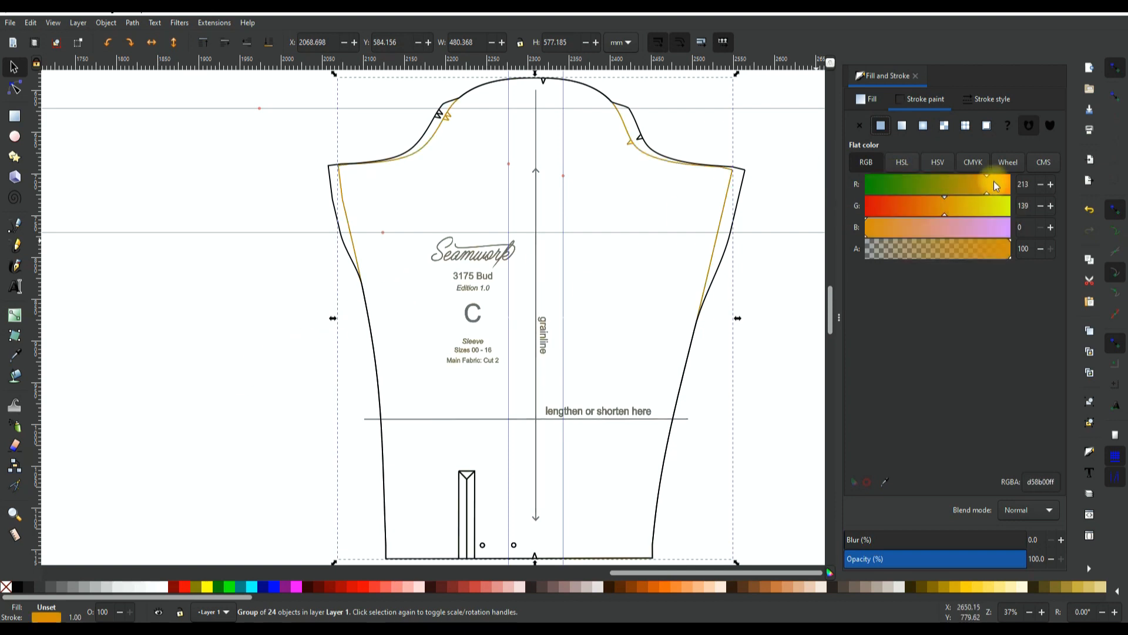
pyautogui.click(937, 48)
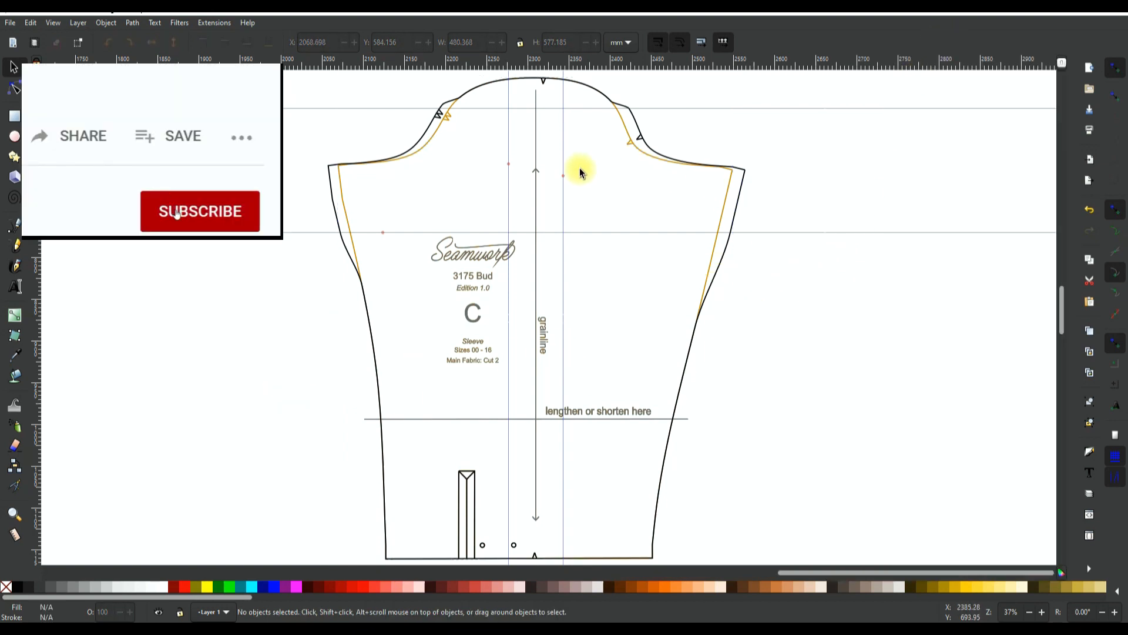
pyautogui.click(199, 211)
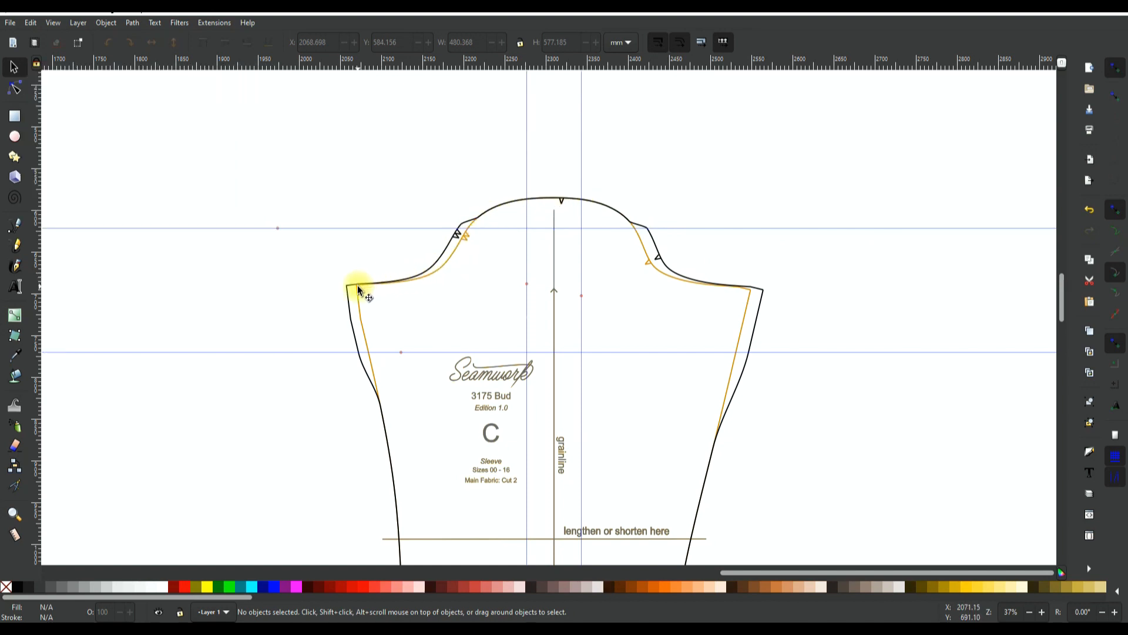
pyautogui.moveTo(486, 224)
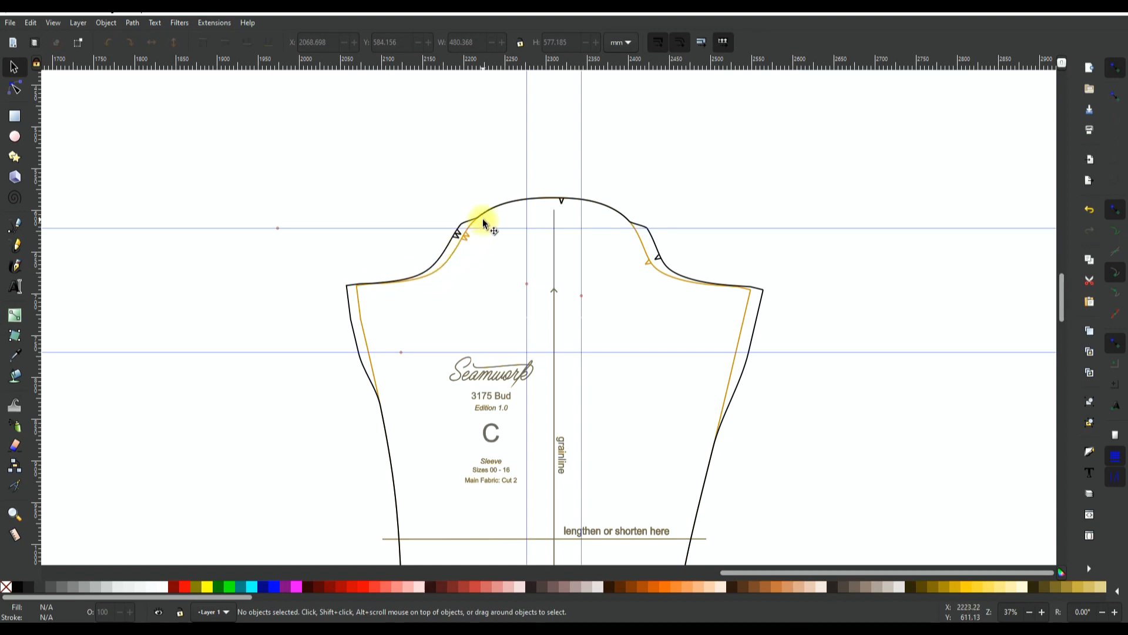
pyautogui.moveTo(465, 231)
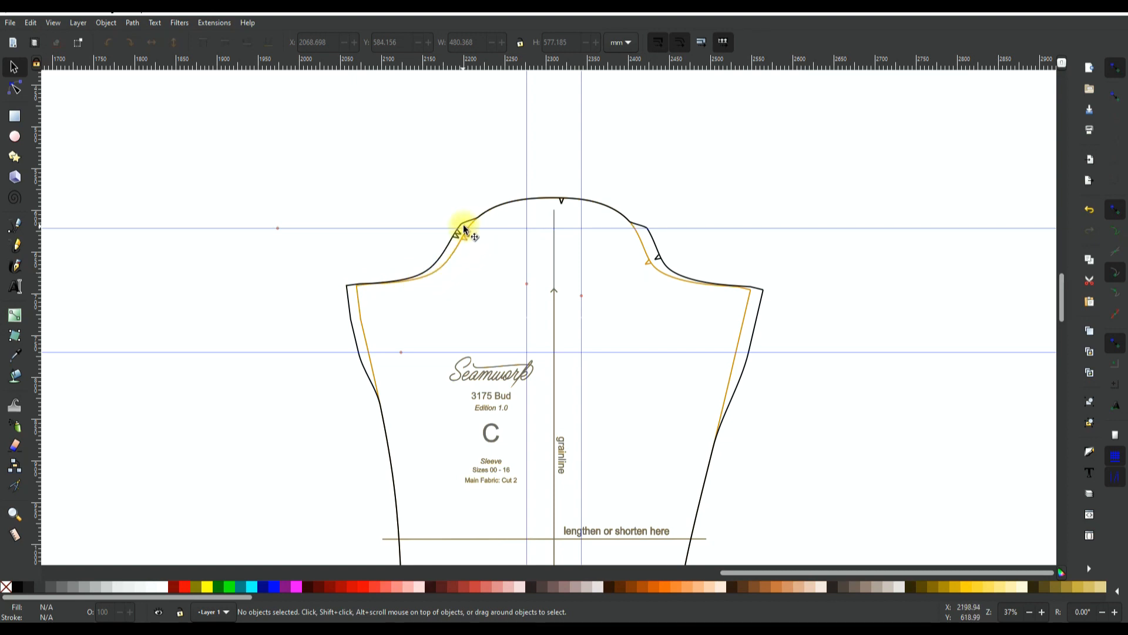
pyautogui.moveTo(638, 231)
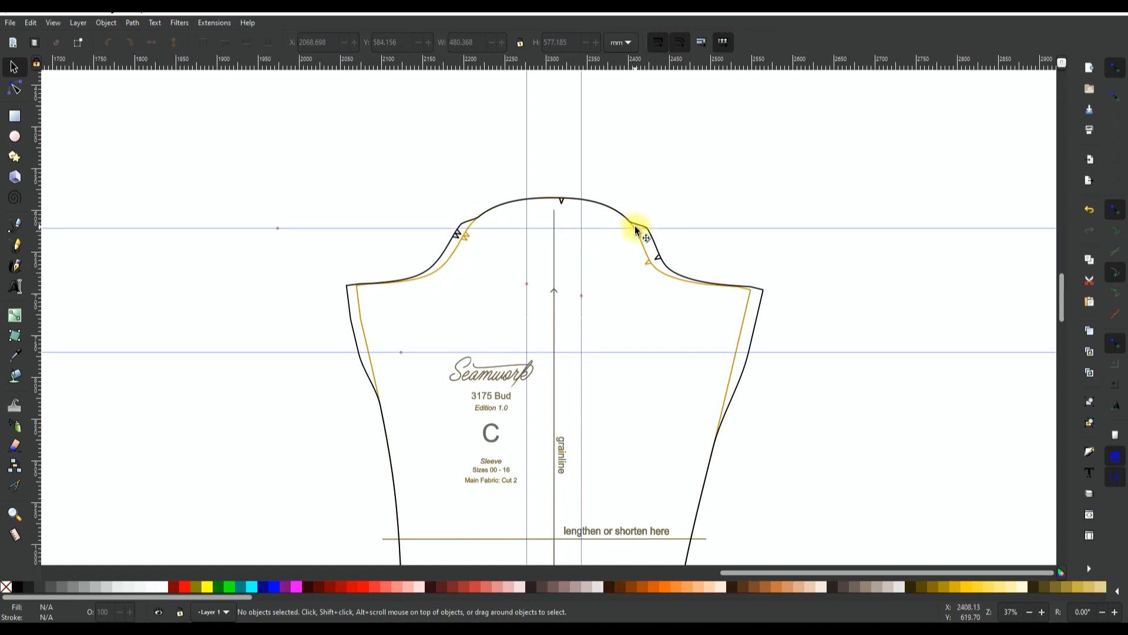
pyautogui.moveTo(724, 359)
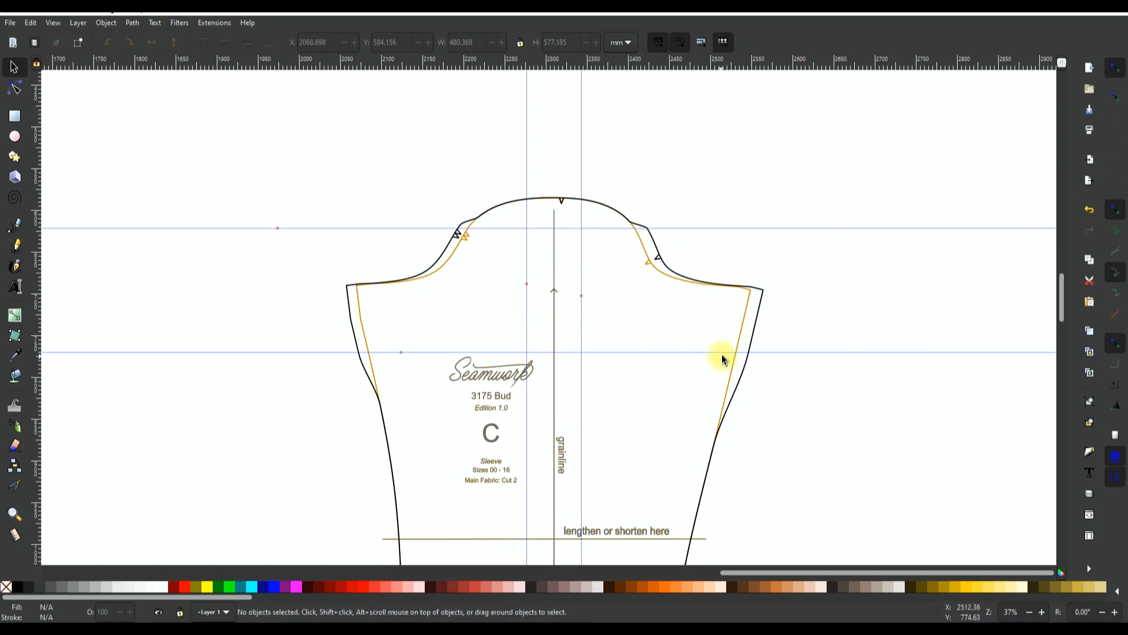
pyautogui.moveTo(654, 236)
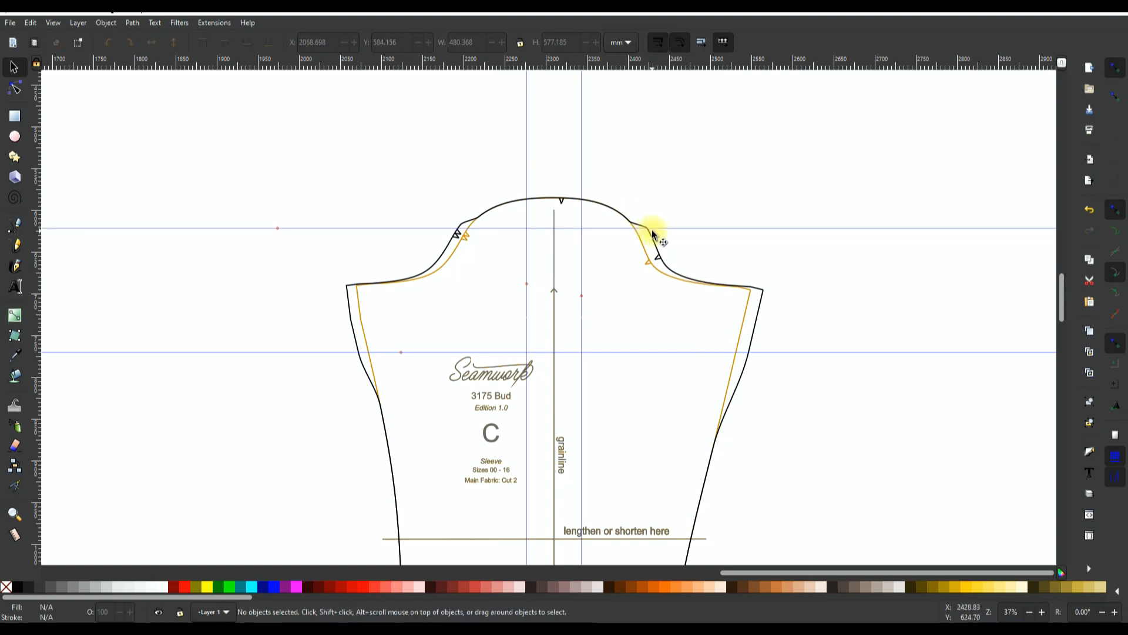
pyautogui.moveTo(622, 215)
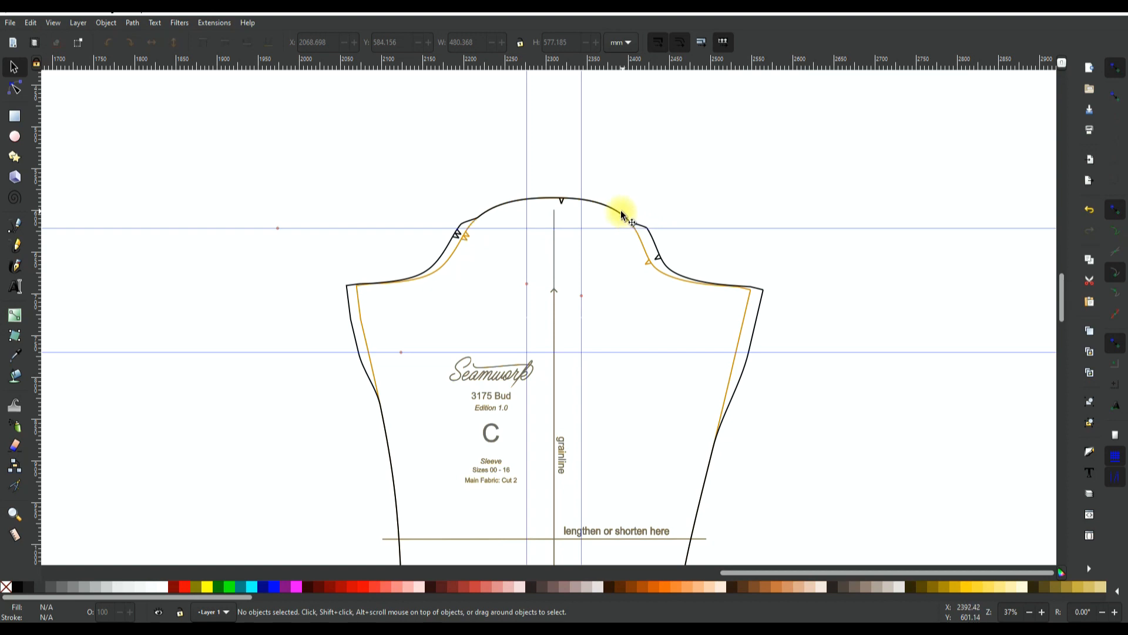
pyautogui.moveTo(759, 299)
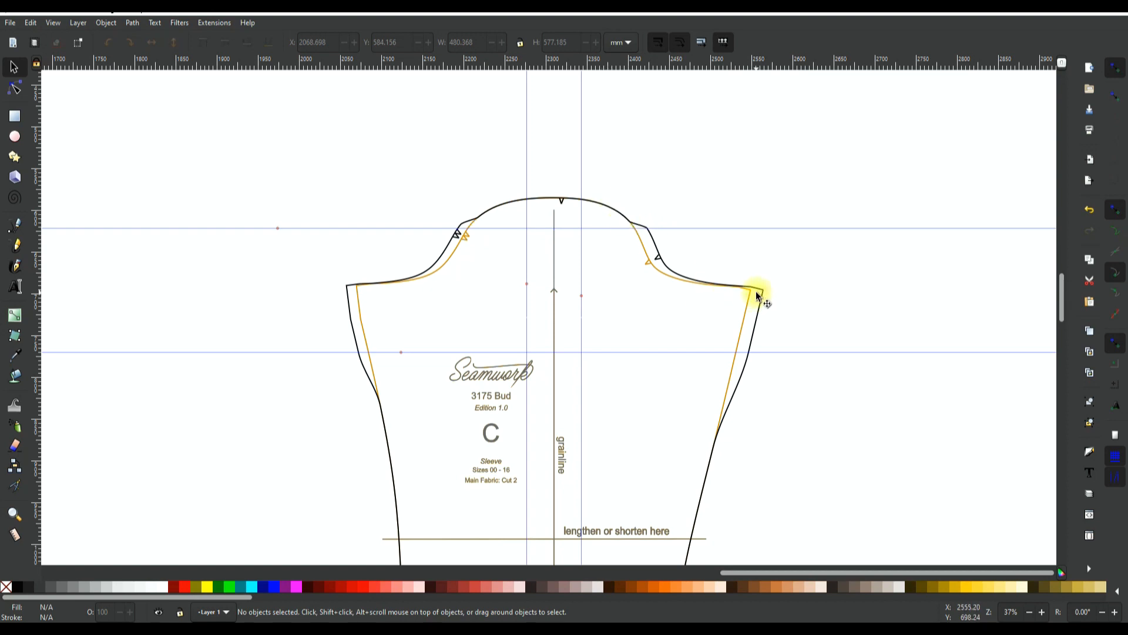
pyautogui.scroll(-3)
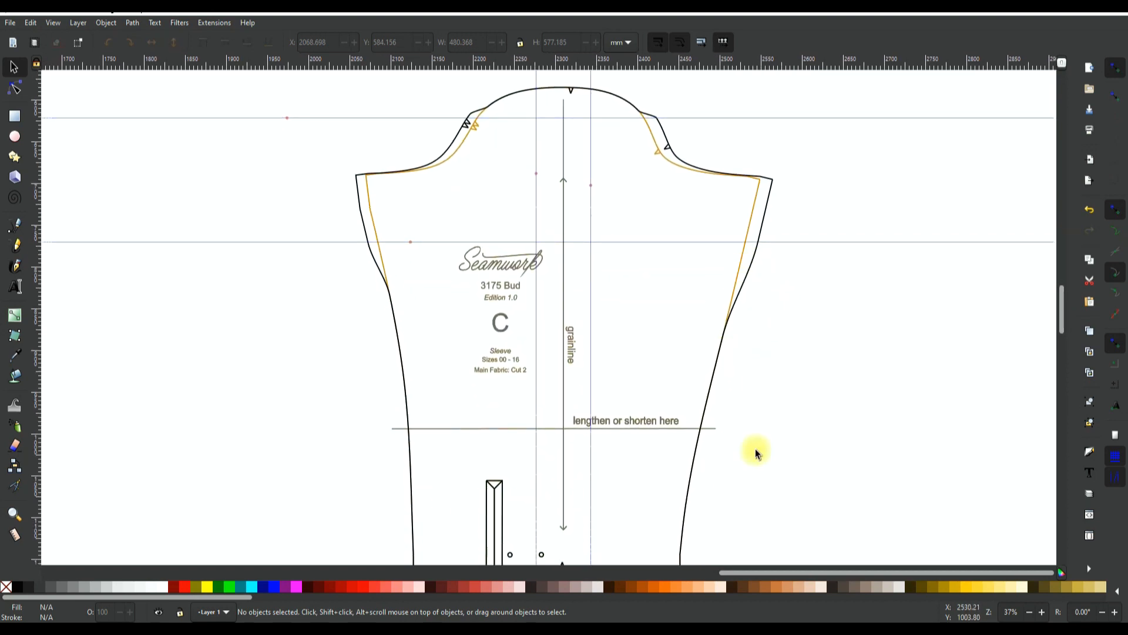
pyautogui.scroll(-3)
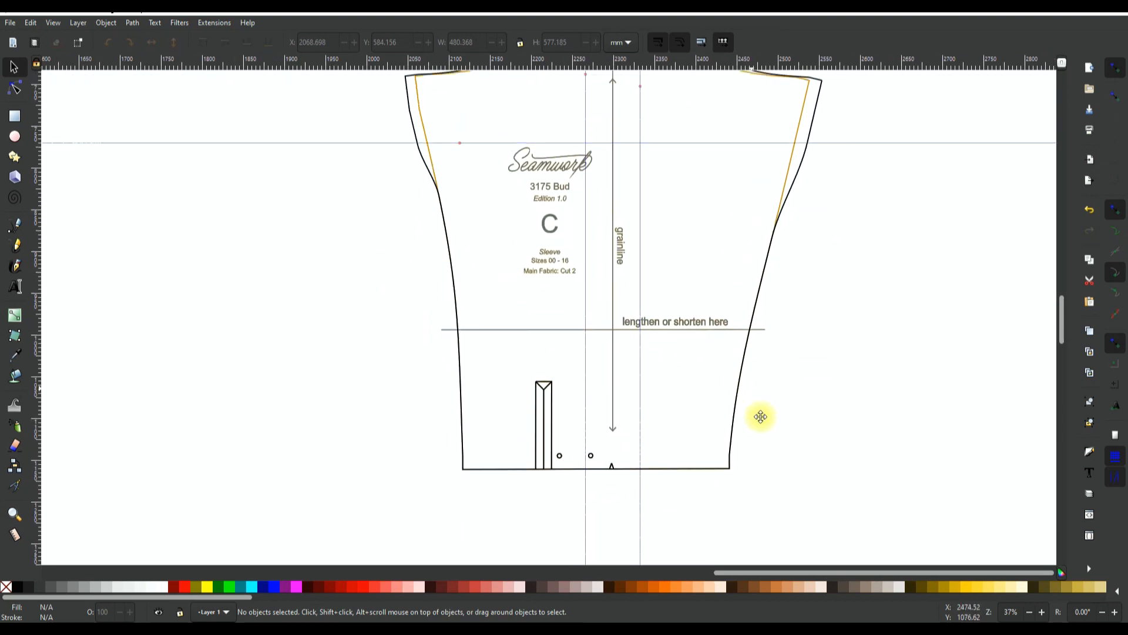
# Show the widened sleeve's nodes and measure the added width at the right underarm.
pyautogui.click(760, 416)
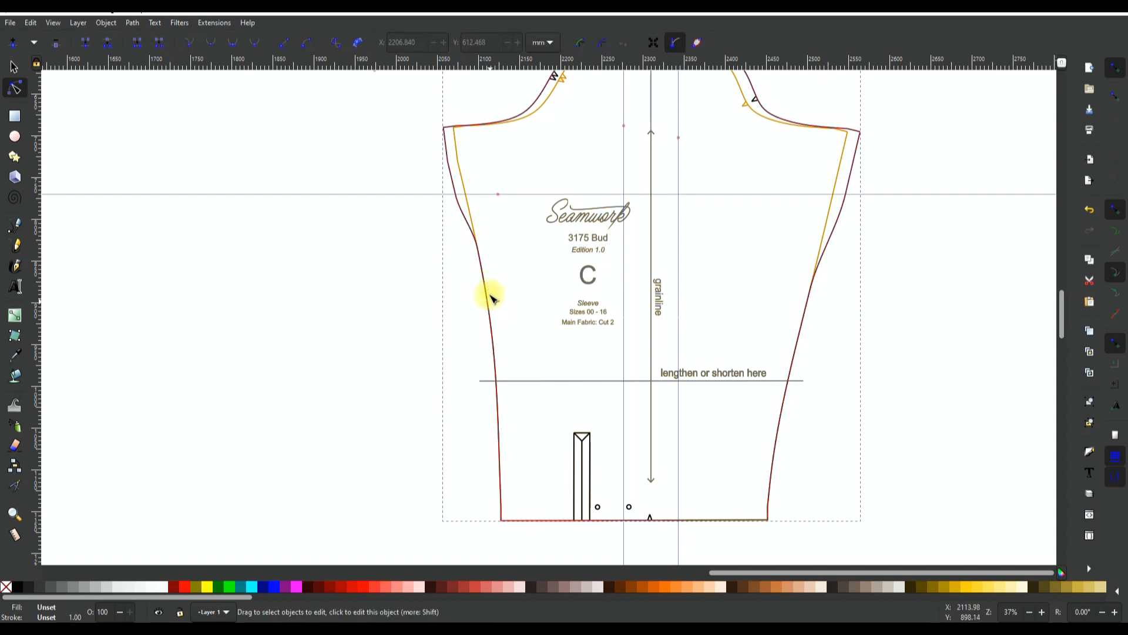
pyautogui.click(493, 299)
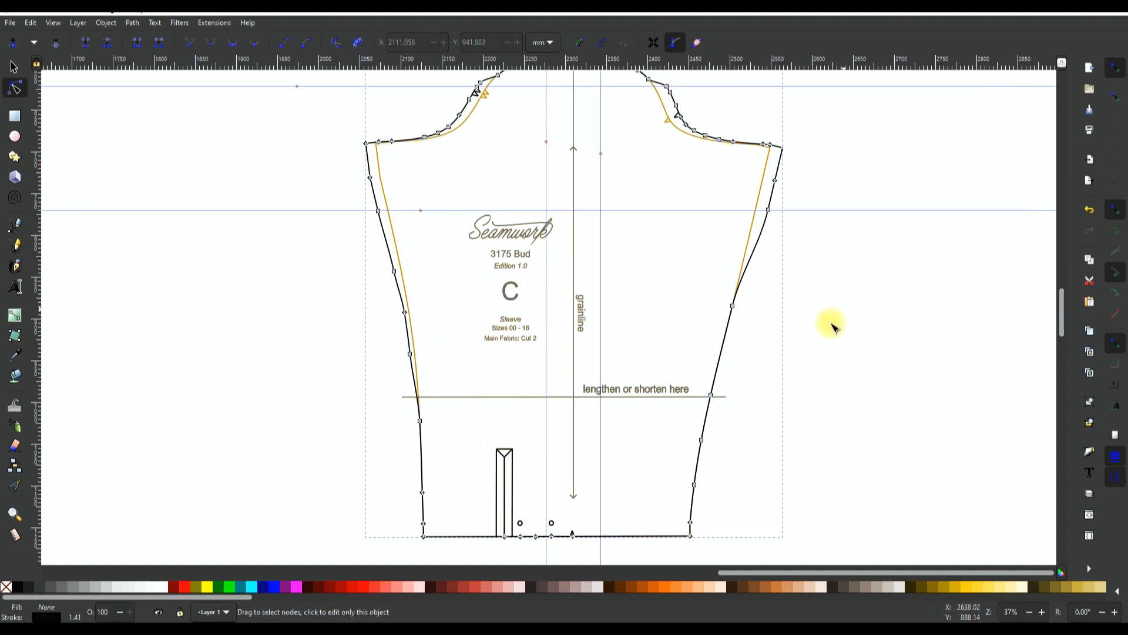
pyautogui.moveTo(702, 443)
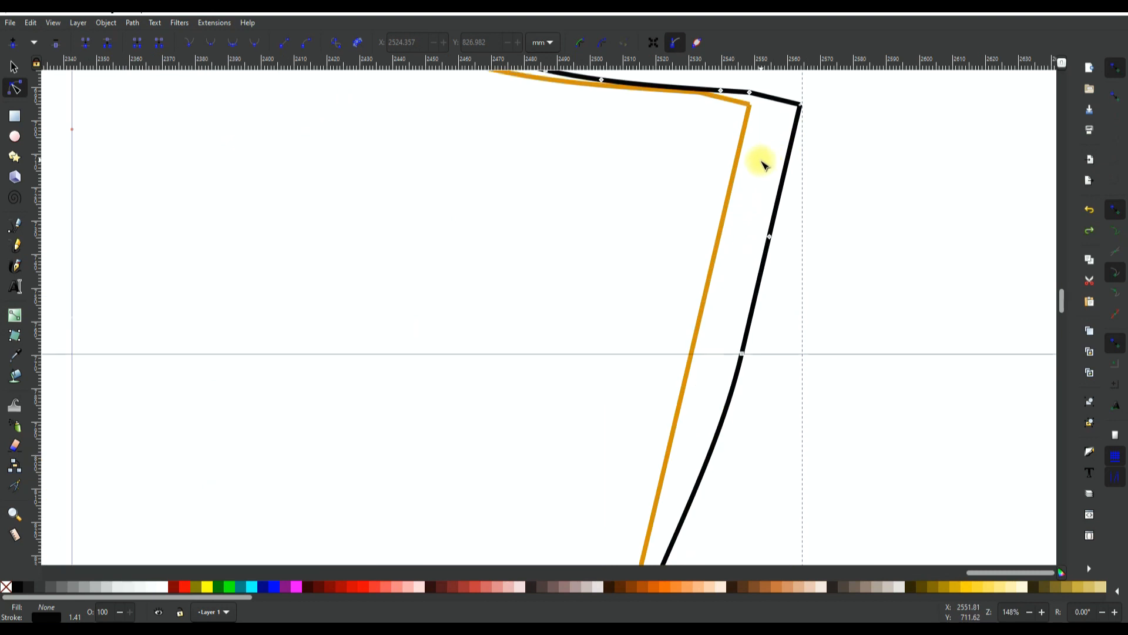
pyautogui.click(14, 535)
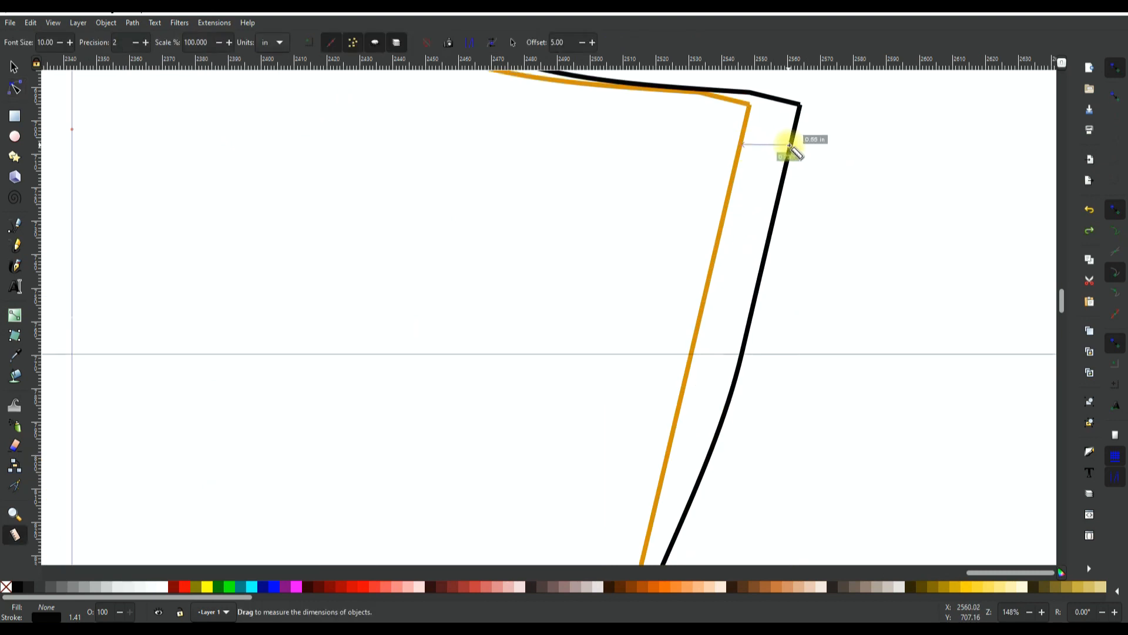